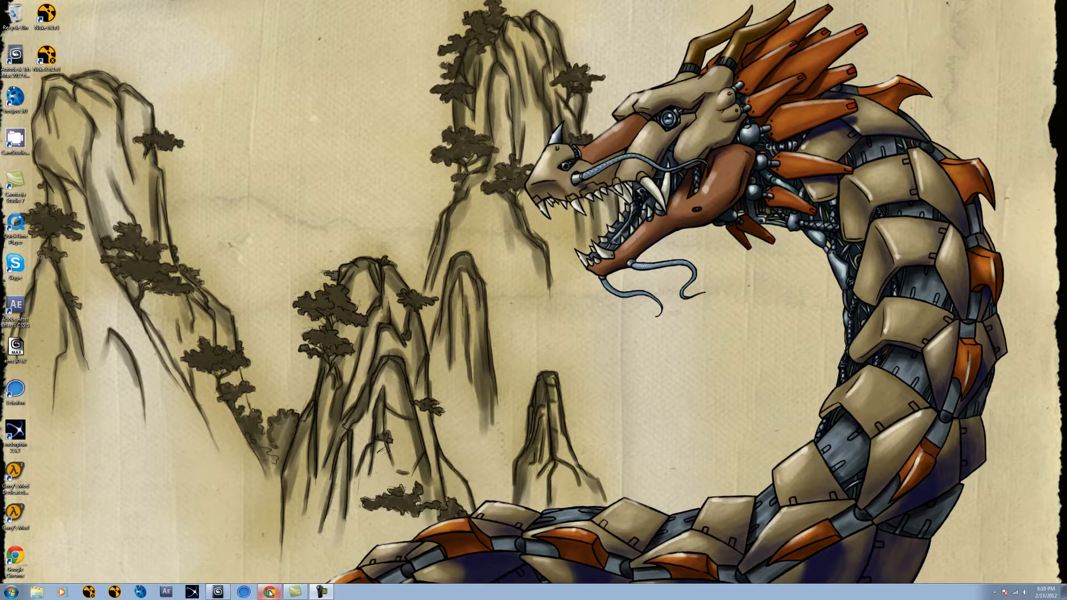
# Restore Chrome on the CGSociety explosions article and scroll through its reference photos
pyautogui.click(269, 592)
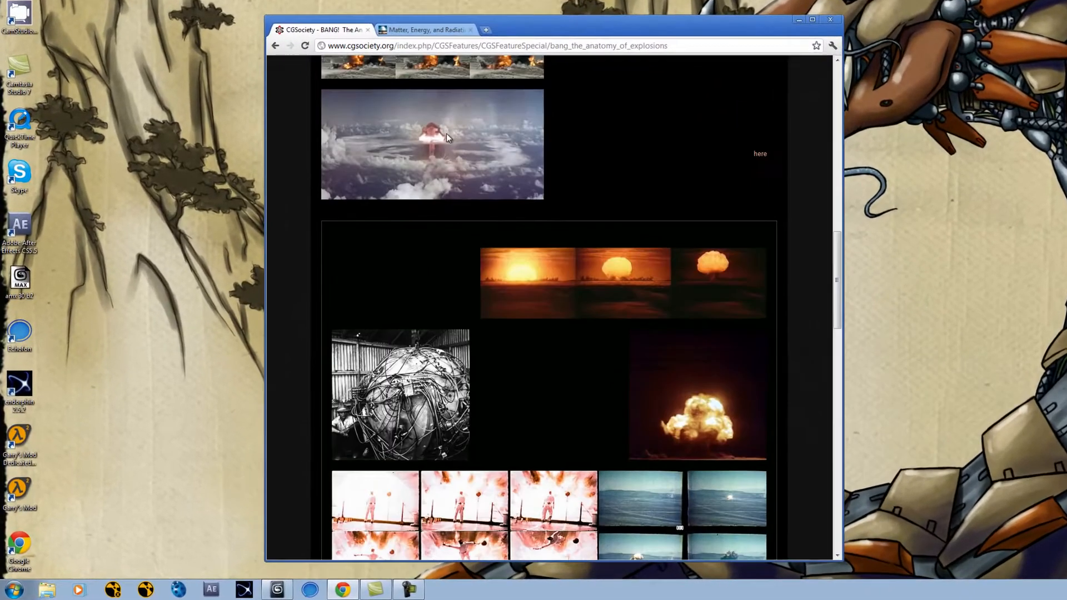
pyautogui.scroll(-3)
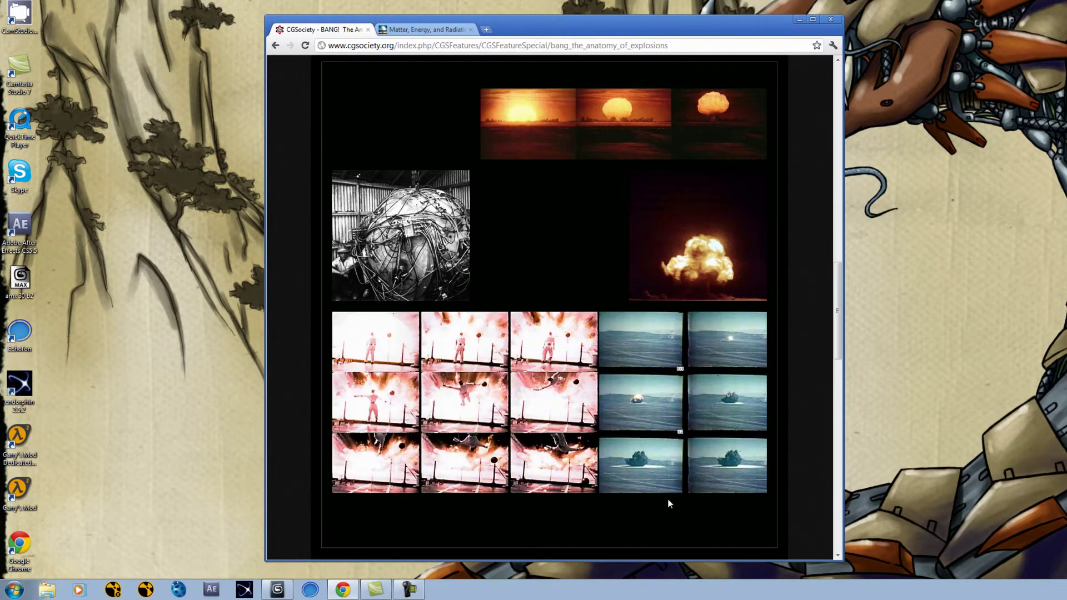
pyautogui.moveTo(652, 356)
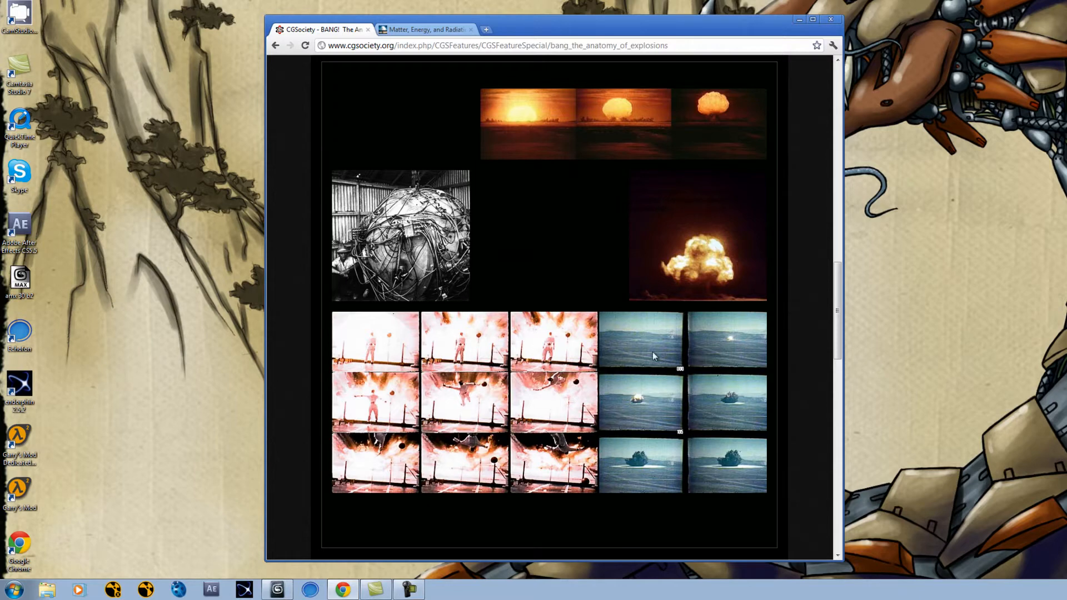
pyautogui.scroll(3)
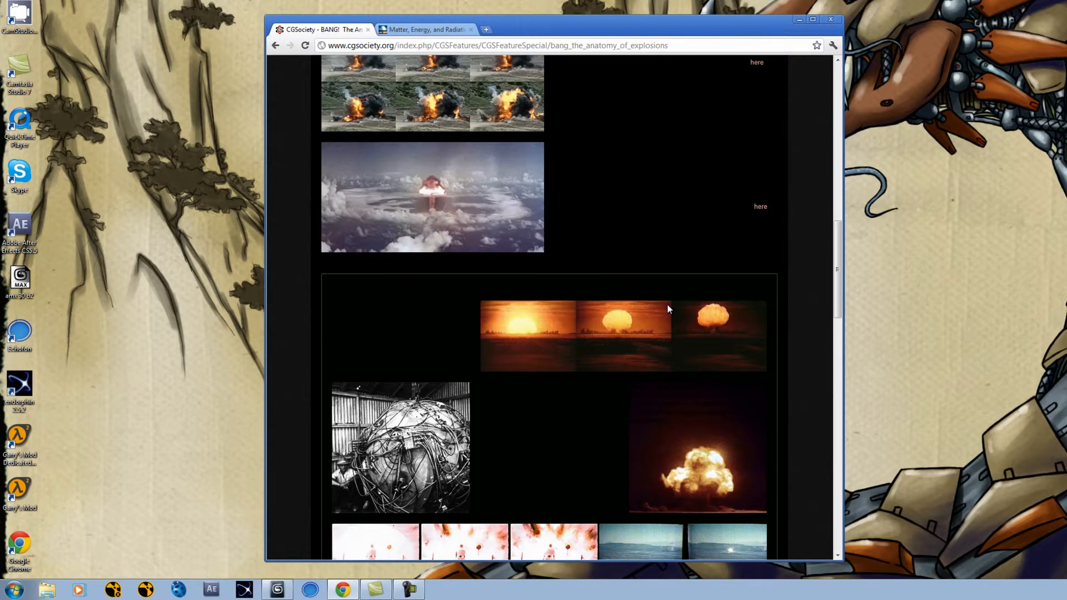
pyautogui.scroll(3)
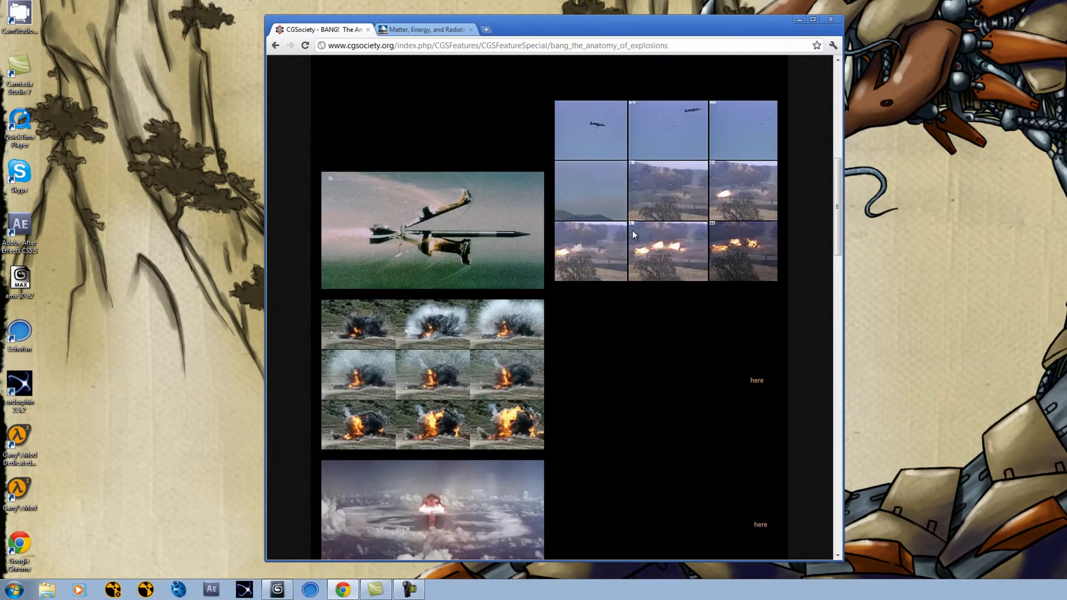
pyautogui.scroll(3)
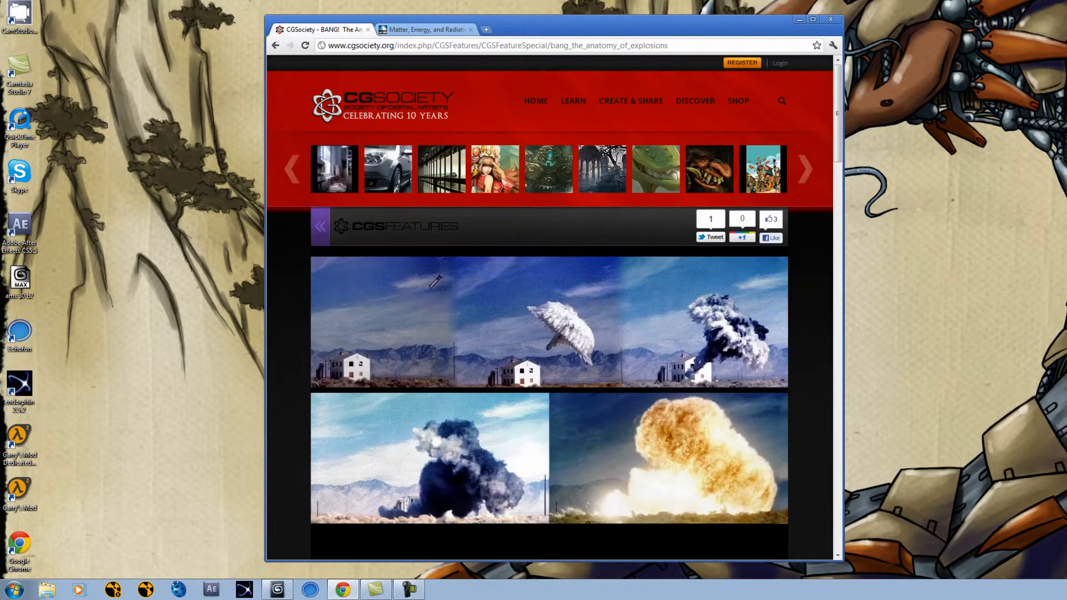
# Switch to the nuclearweaponarchive.org tab and read its scattering and opacity sections
pyautogui.click(423, 29)
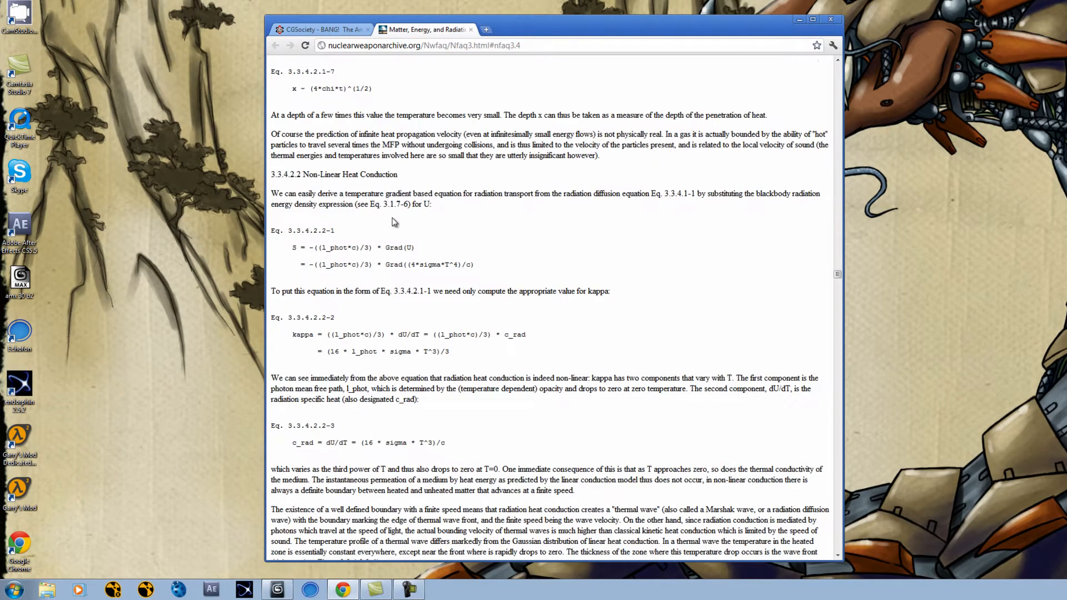
pyautogui.moveTo(454, 234)
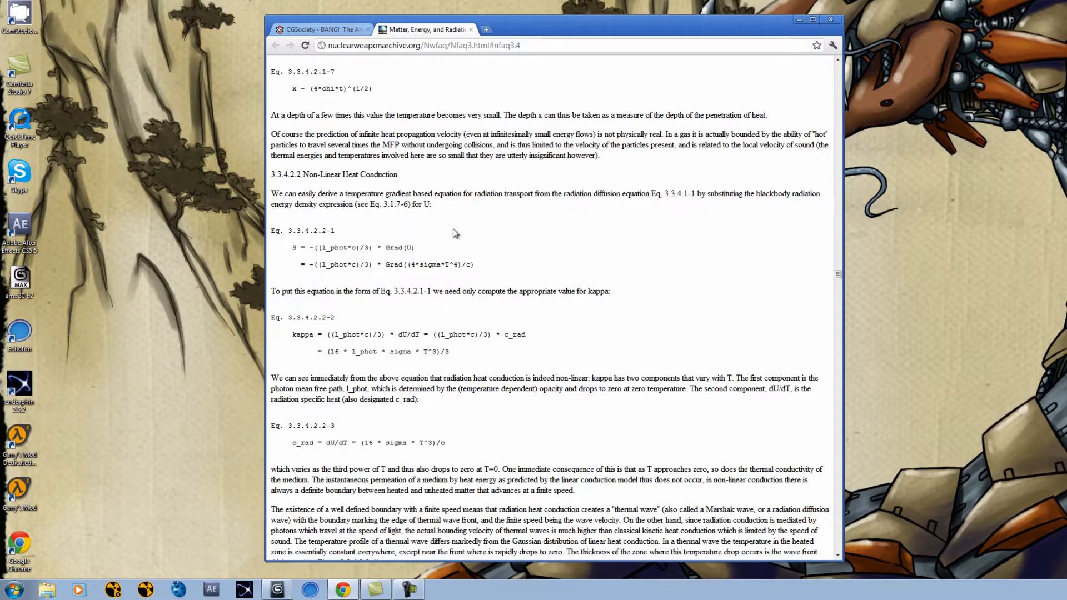
pyautogui.scroll(3)
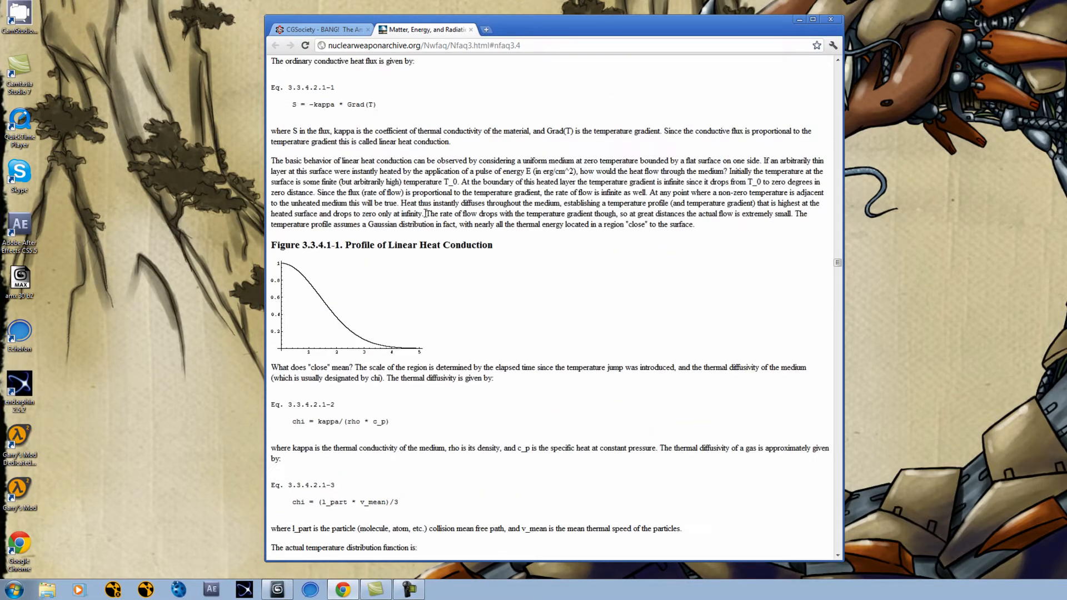
pyautogui.scroll(-3)
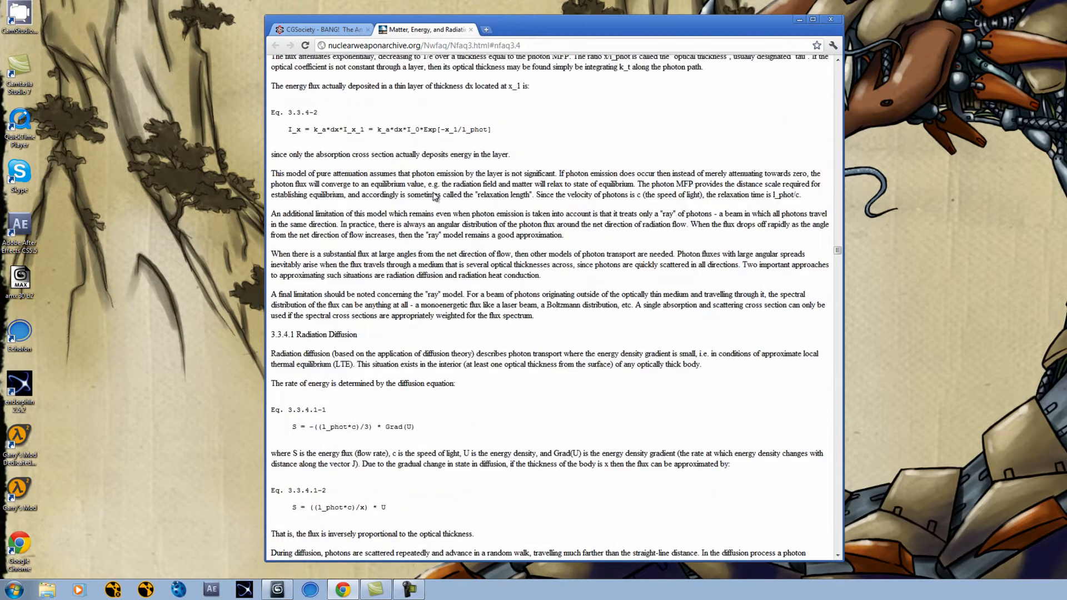
pyautogui.scroll(3)
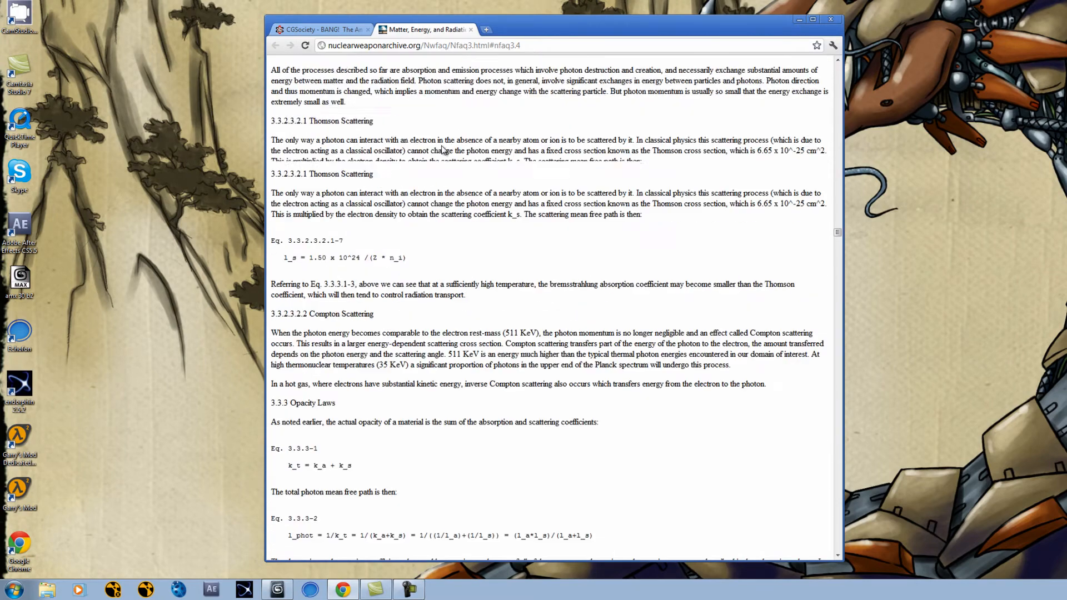
pyautogui.scroll(3)
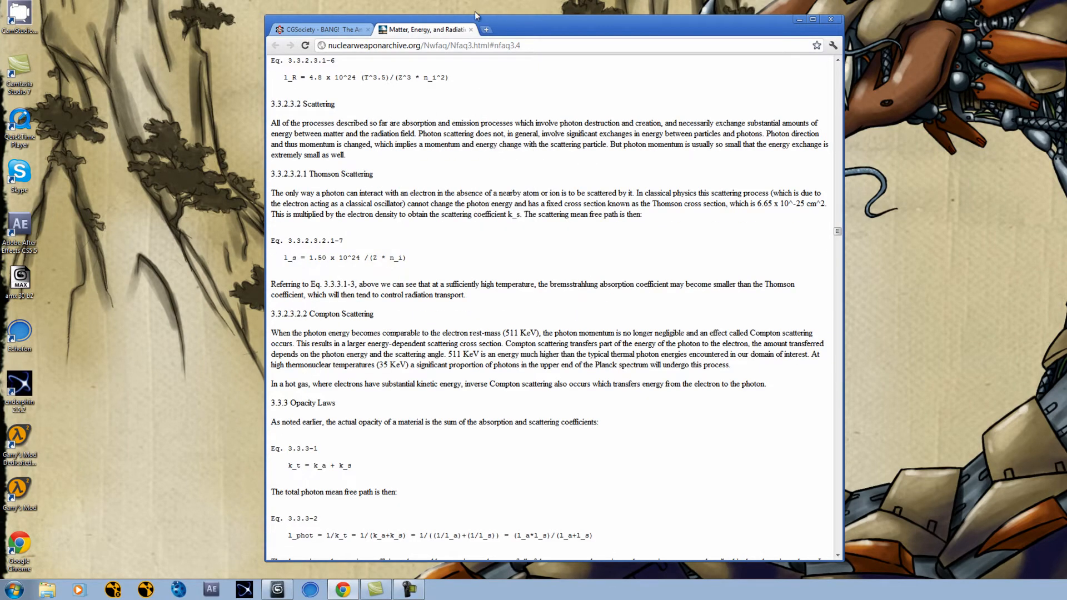
# Close the Nuclear Weapon Archive tab, revisit the explosion photos, then close Chrome
pyautogui.click(470, 28)
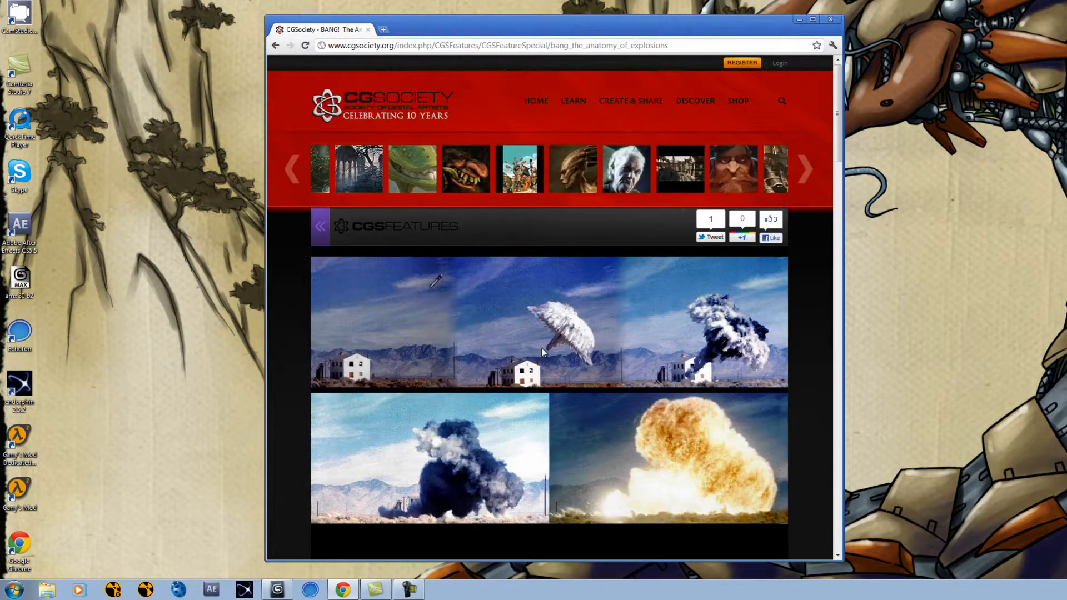
pyautogui.scroll(-3)
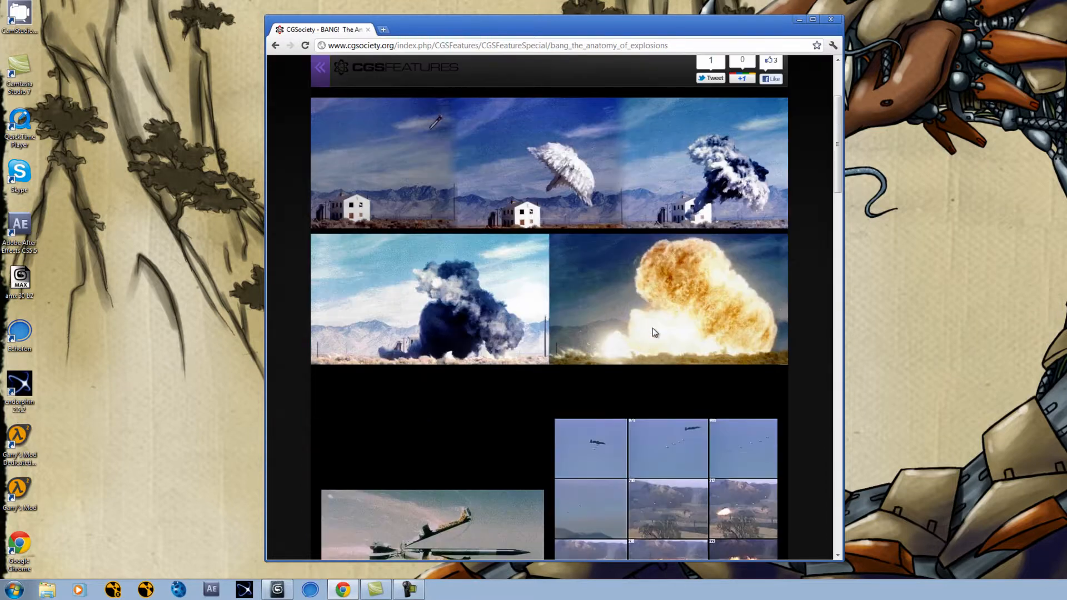
pyautogui.moveTo(757, 193)
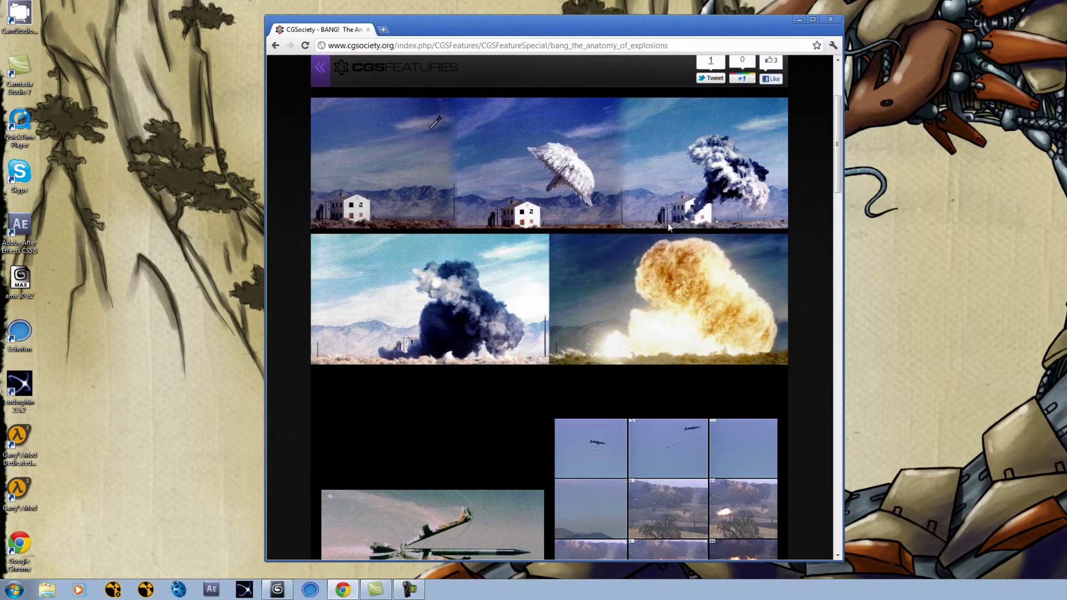
pyautogui.scroll(-3)
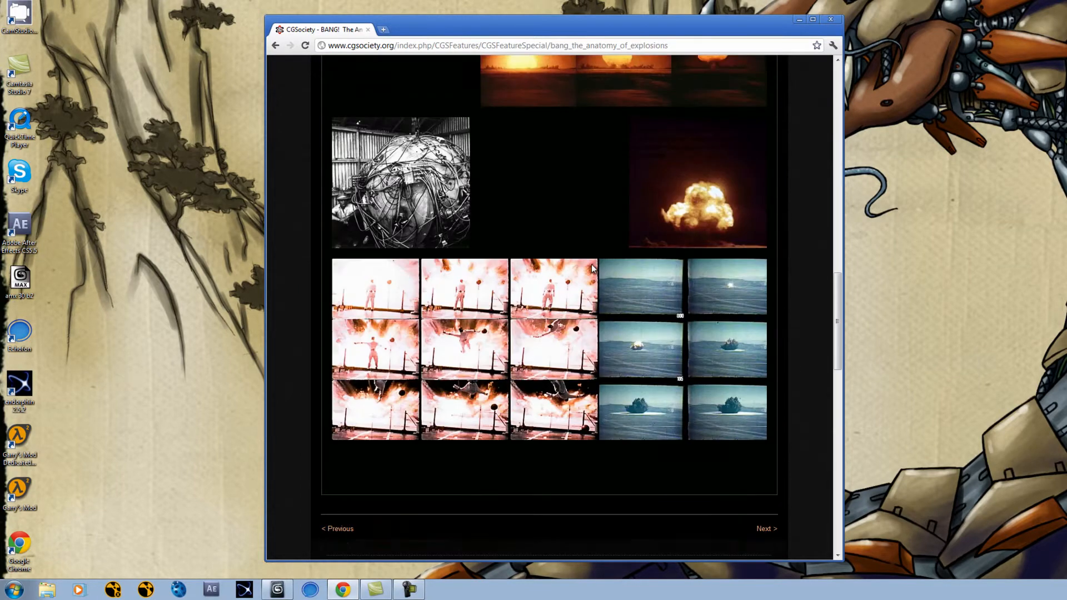
pyautogui.moveTo(831, 20)
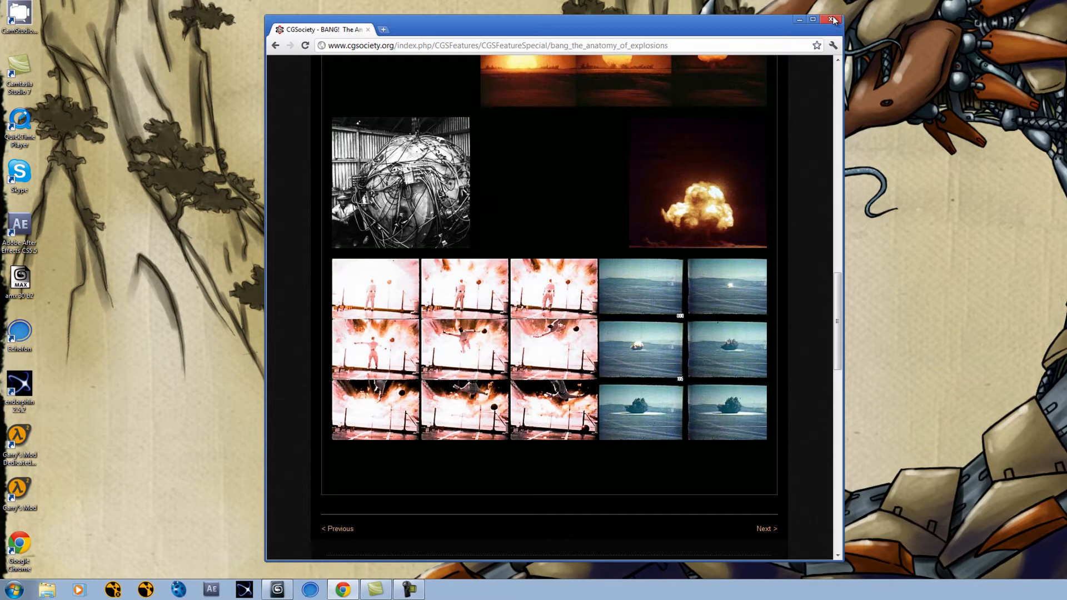
pyautogui.click(832, 20)
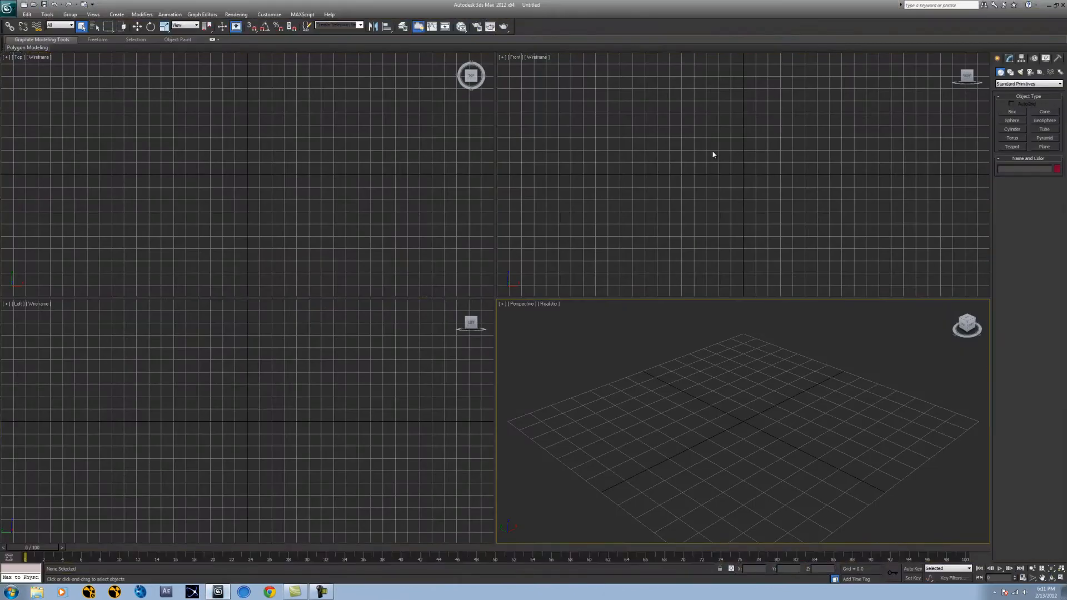
pyautogui.moveTo(553, 12)
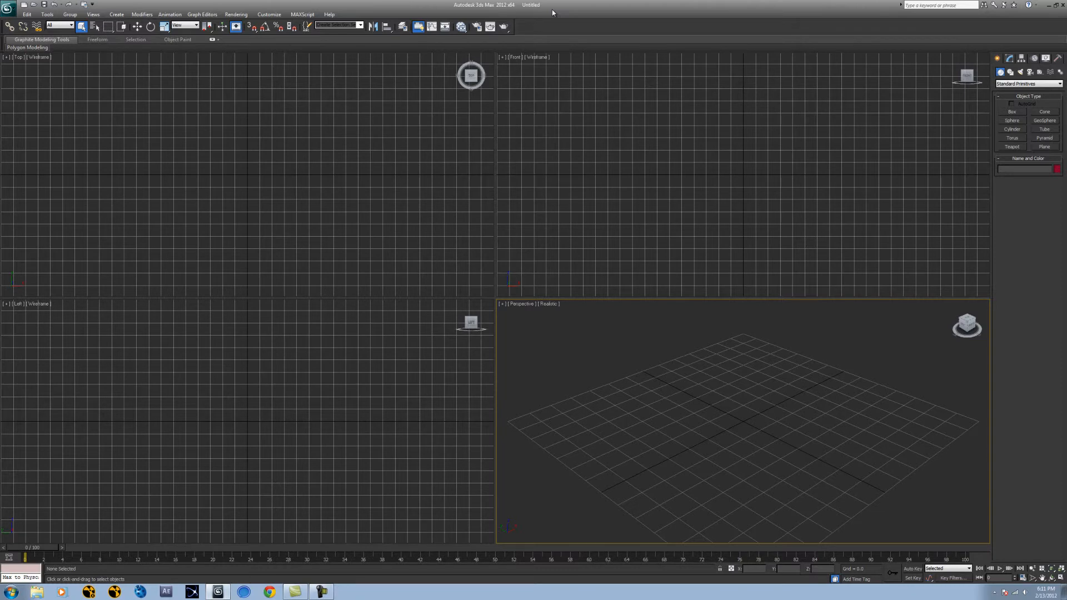
pyautogui.moveTo(690, 381)
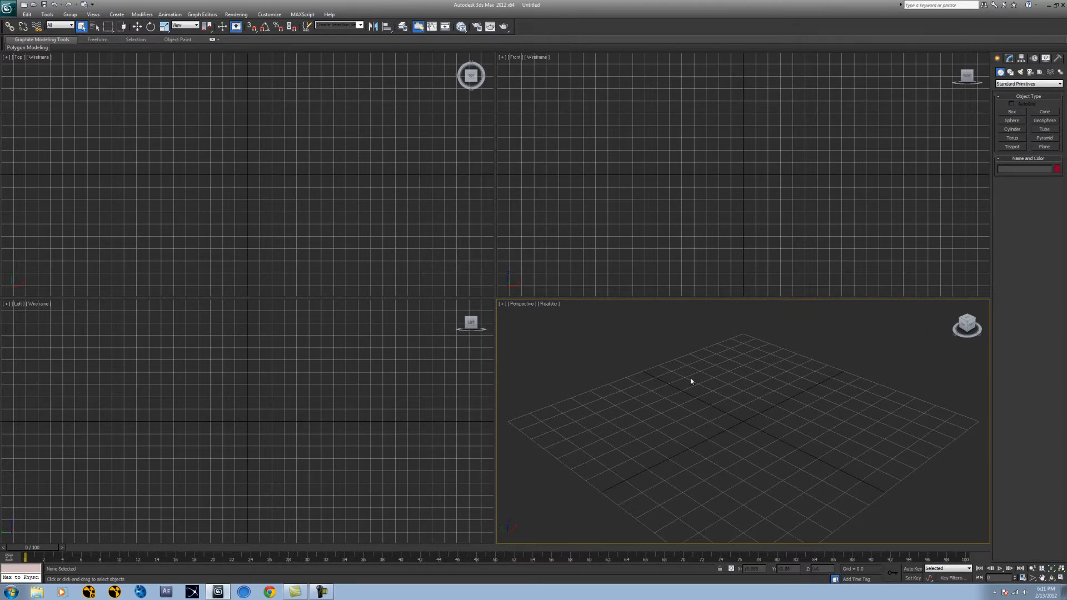
pyautogui.moveTo(686, 426)
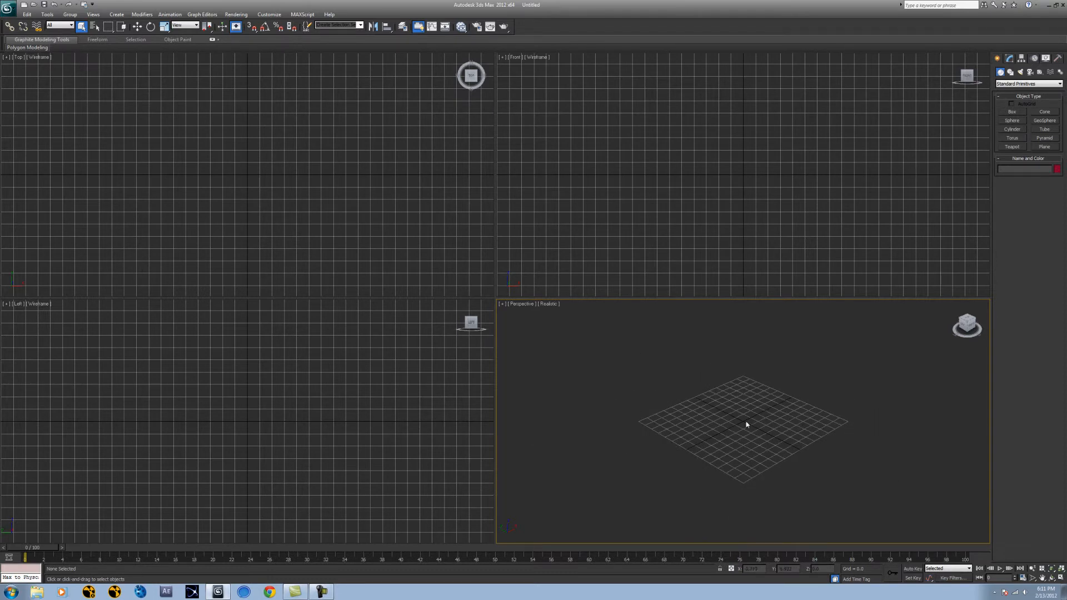
pyautogui.moveTo(355, 502)
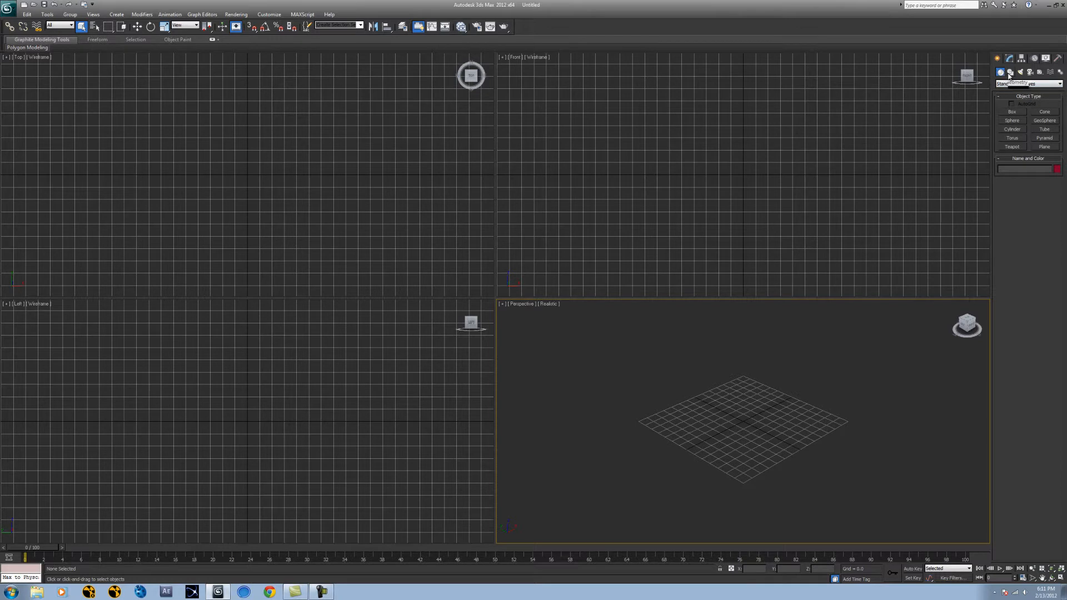
# Choose the FumeFX geometry category and activate the FumeFX grid object type
pyautogui.click(1058, 83)
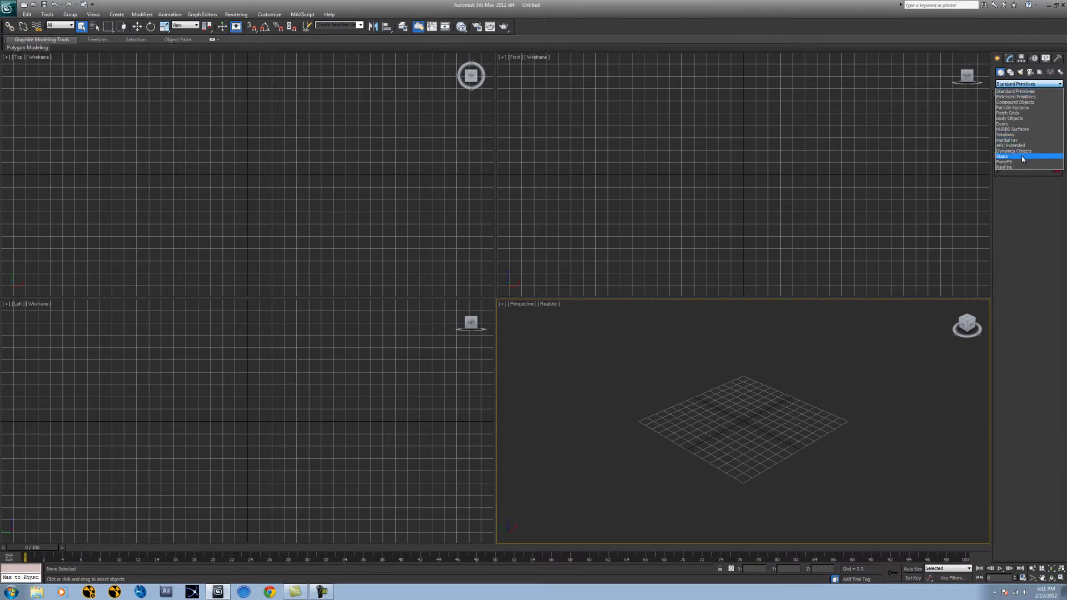
pyautogui.click(1005, 162)
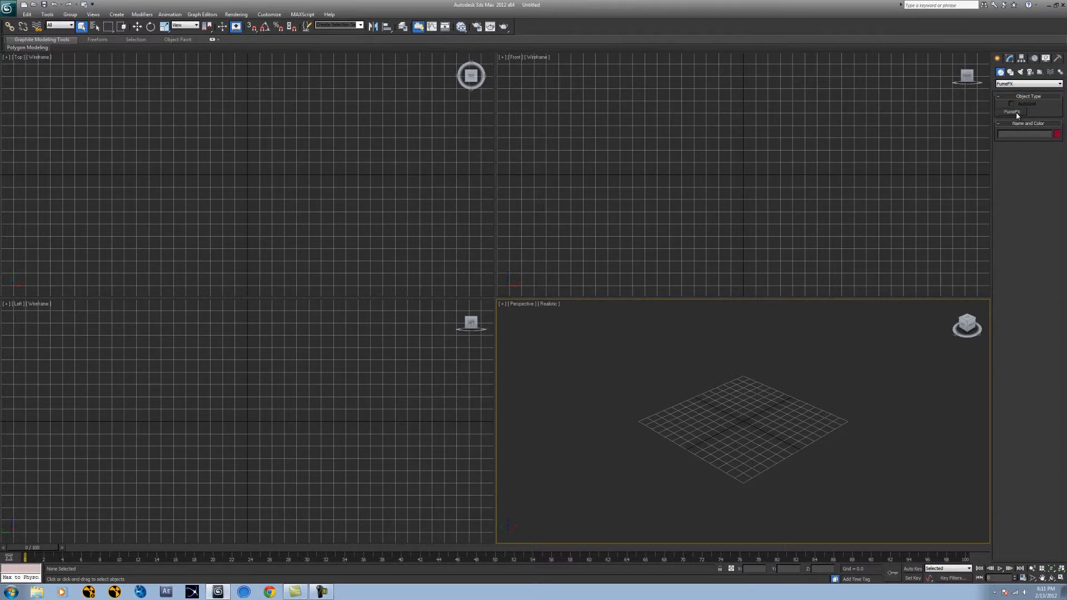
pyautogui.click(1014, 111)
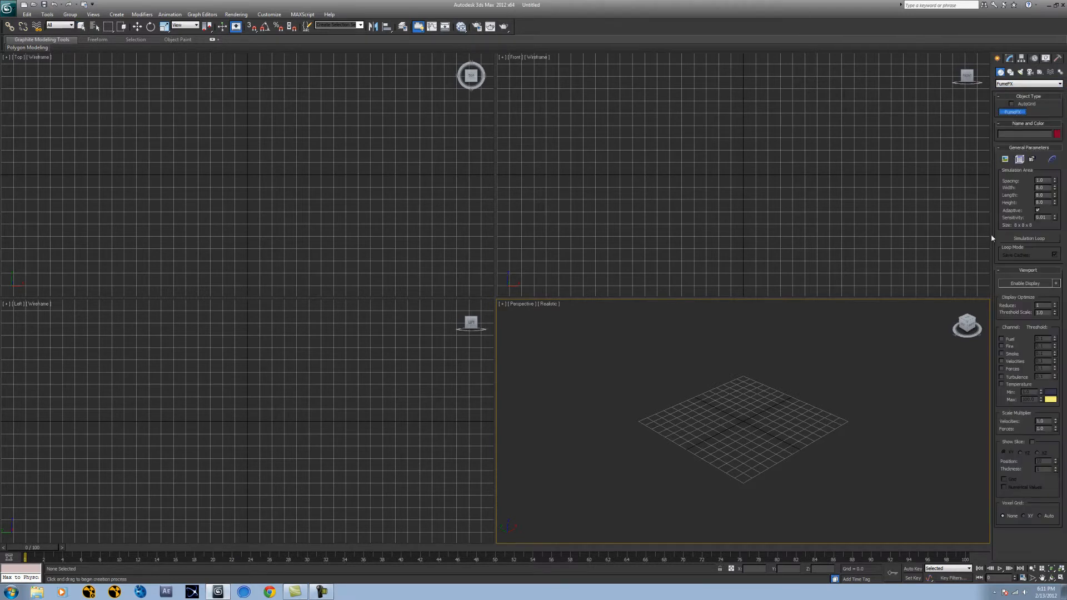
pyautogui.moveTo(620, 420)
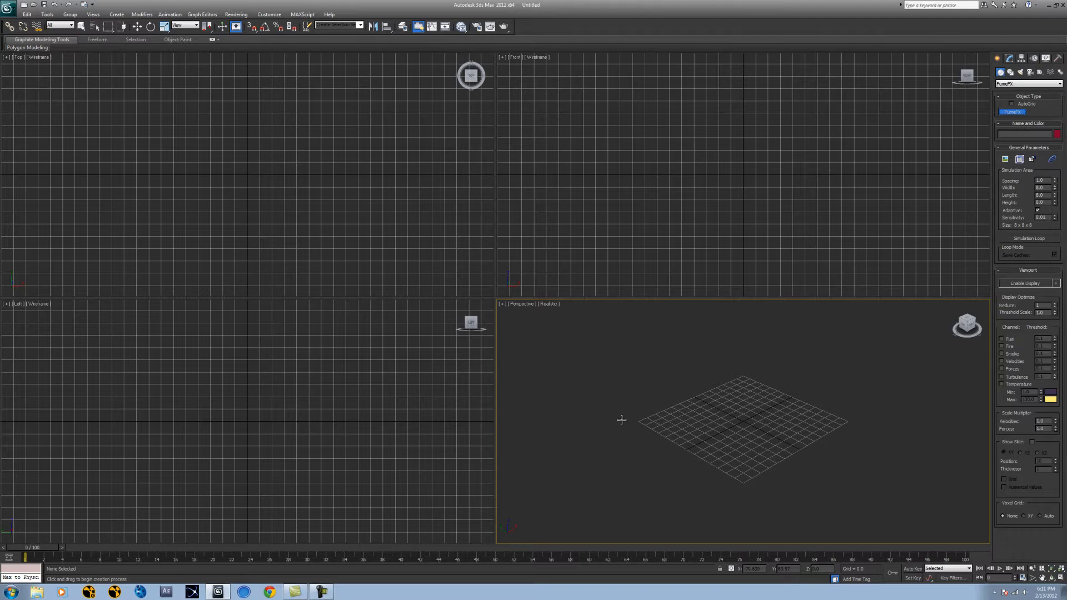
pyautogui.moveTo(634, 419)
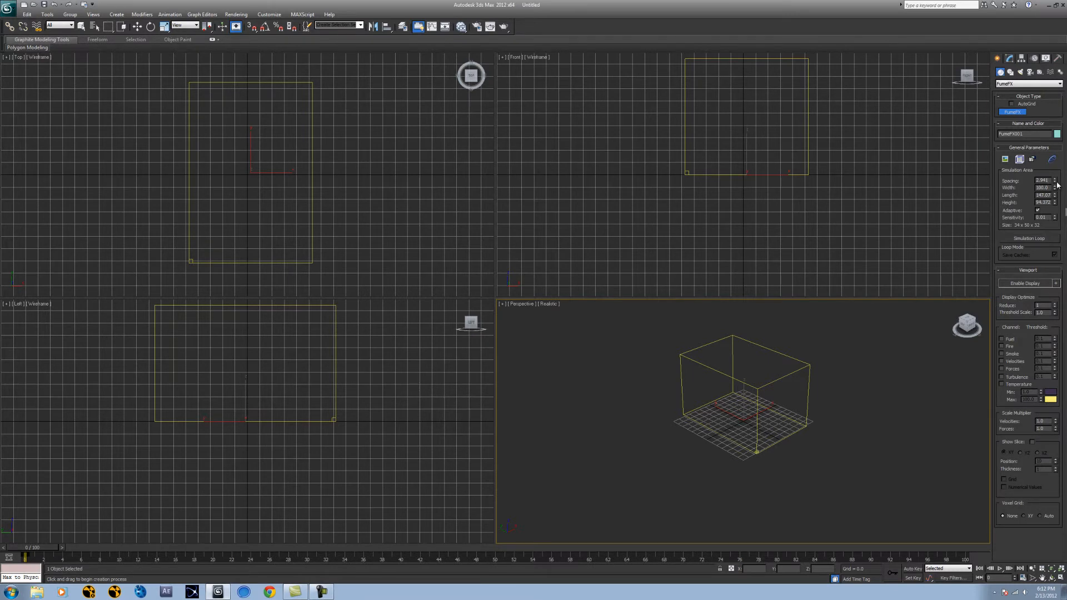
pyautogui.moveTo(1023, 175)
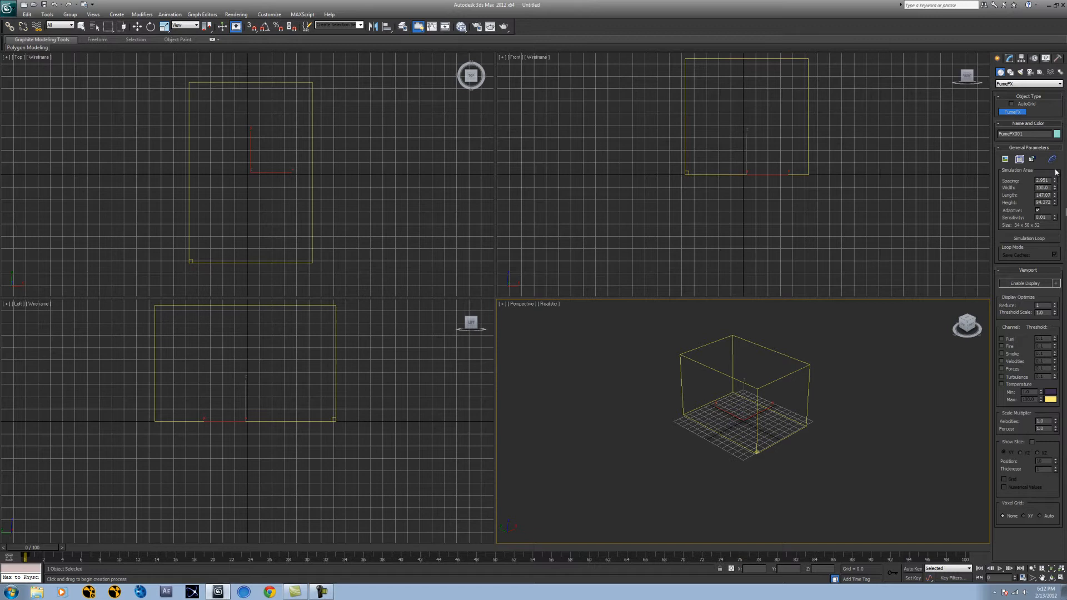
pyautogui.moveTo(1055, 172)
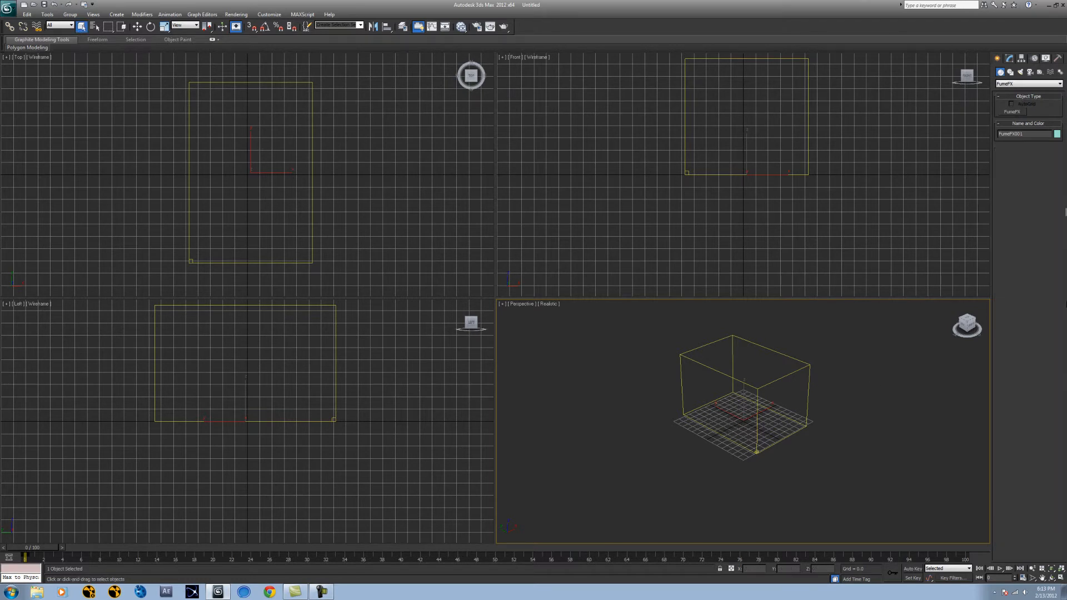
# Place a FumeFX Simple Src helper sphere in the Top viewport at the grid's base
pyautogui.click(752, 420)
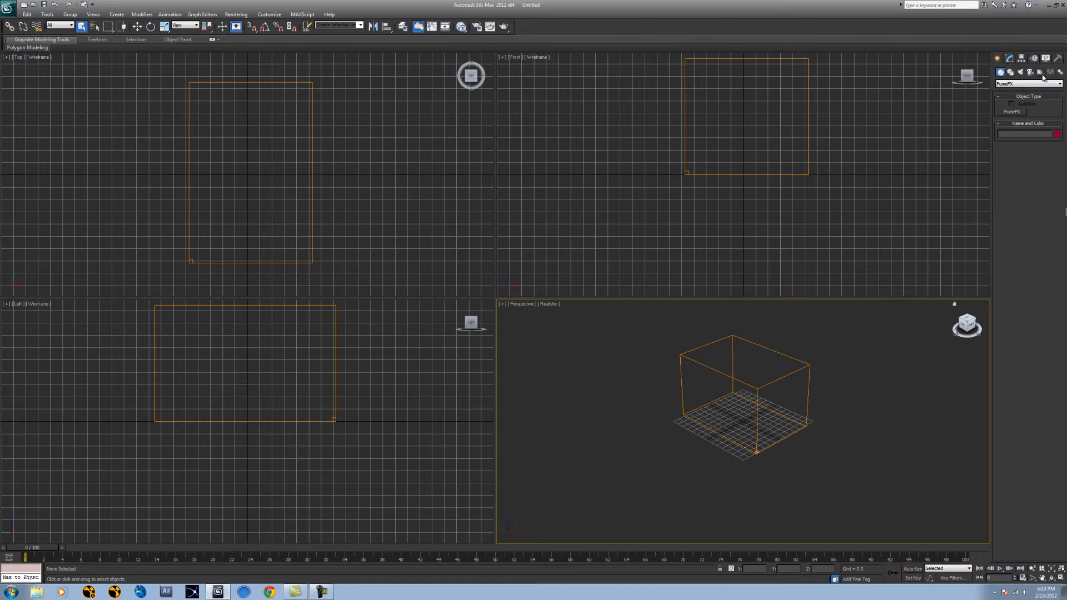
pyautogui.click(1040, 73)
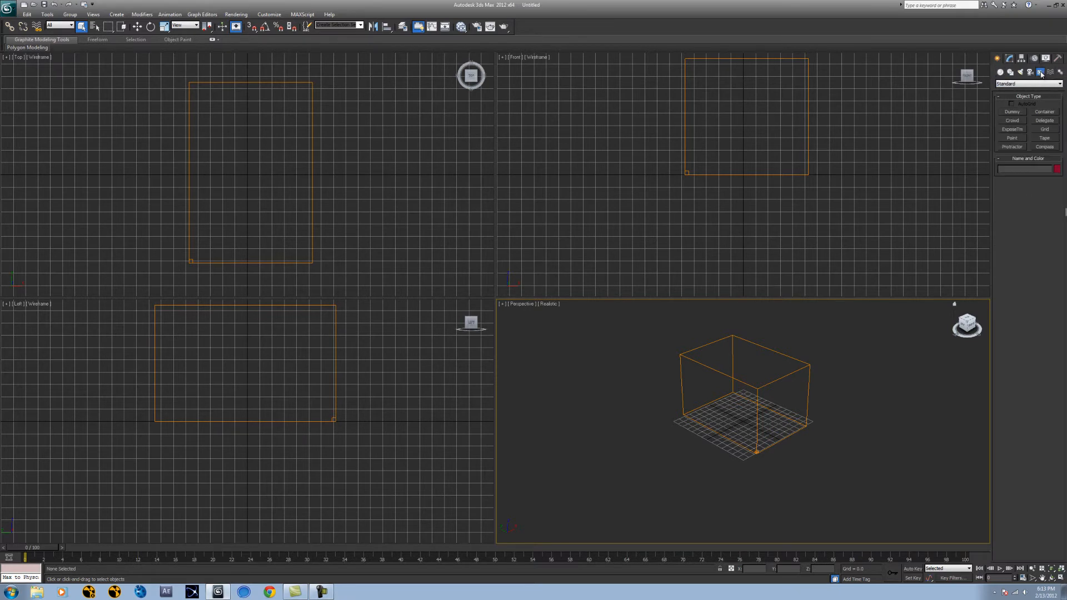
pyautogui.click(1059, 83)
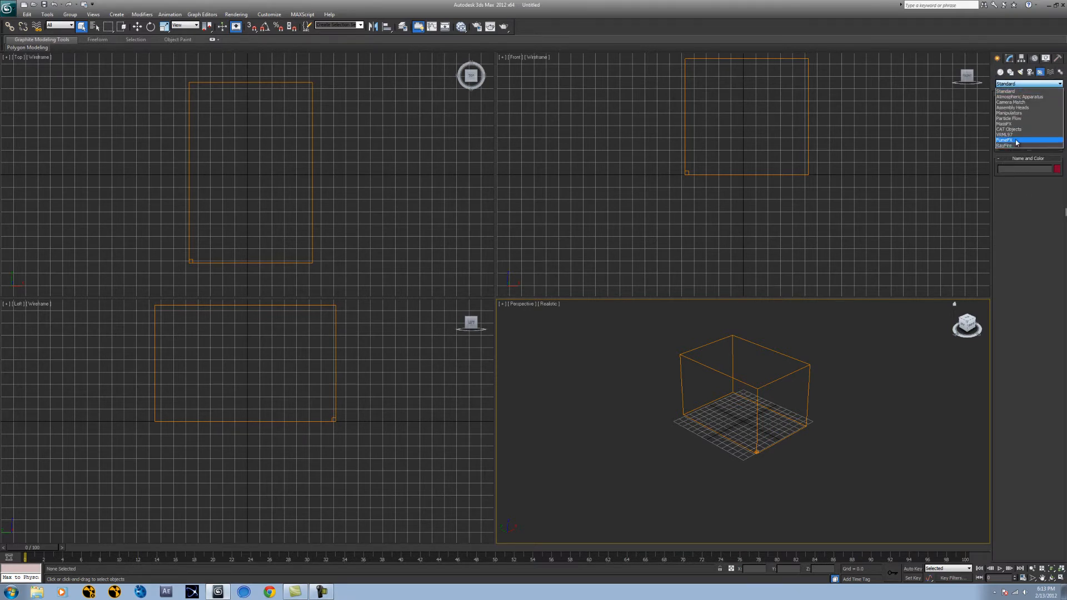
pyautogui.click(1014, 142)
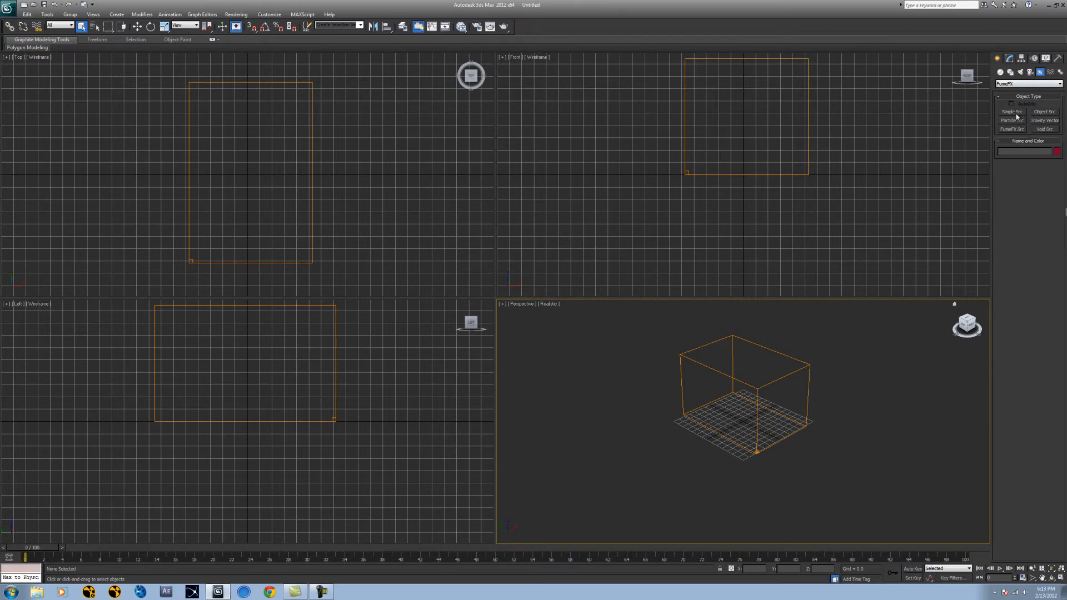
pyautogui.click(1012, 111)
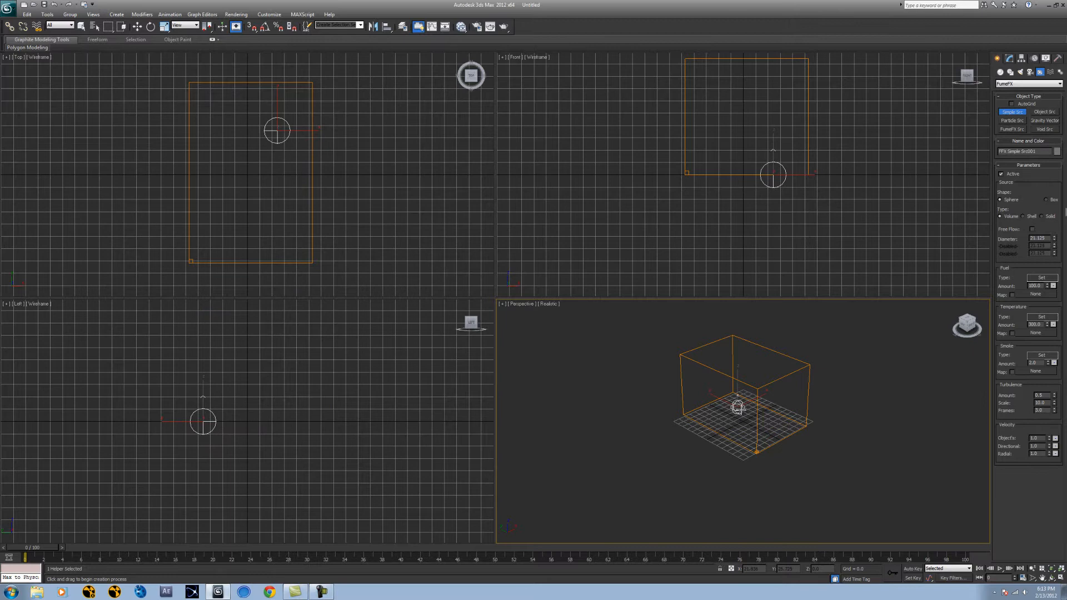
pyautogui.click(1034, 199)
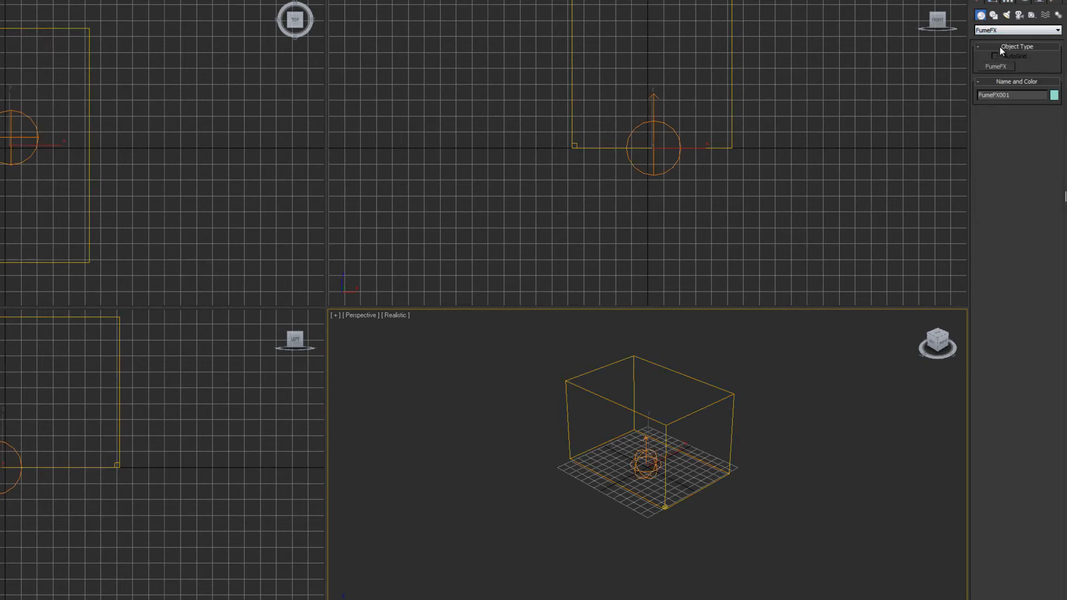
# Select FumeFX001 in the Modify panel and launch its FumeFX UI window
pyautogui.click(996, 66)
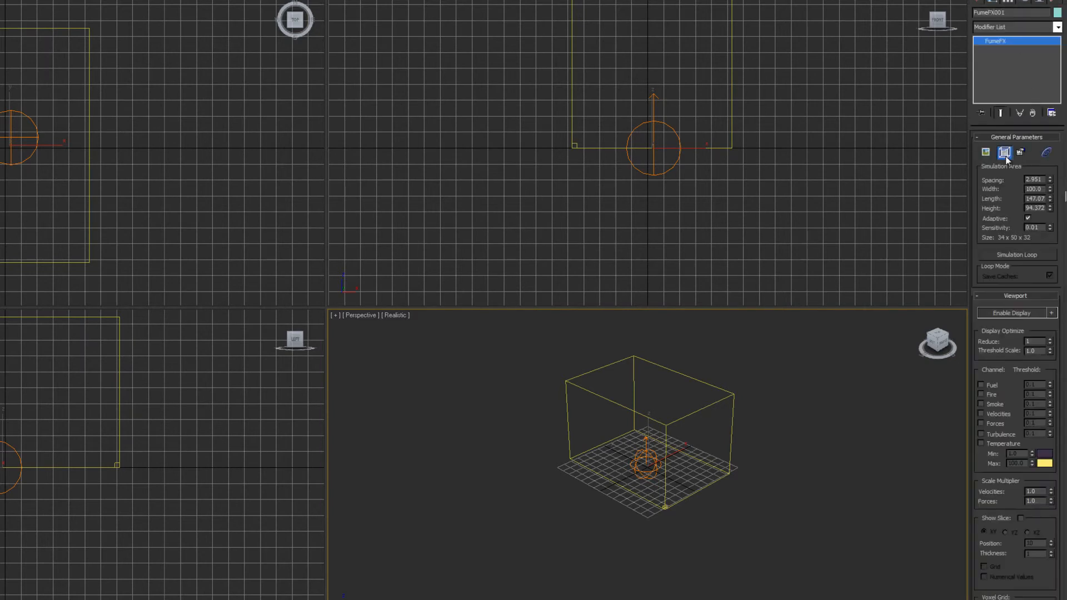
pyautogui.click(1005, 153)
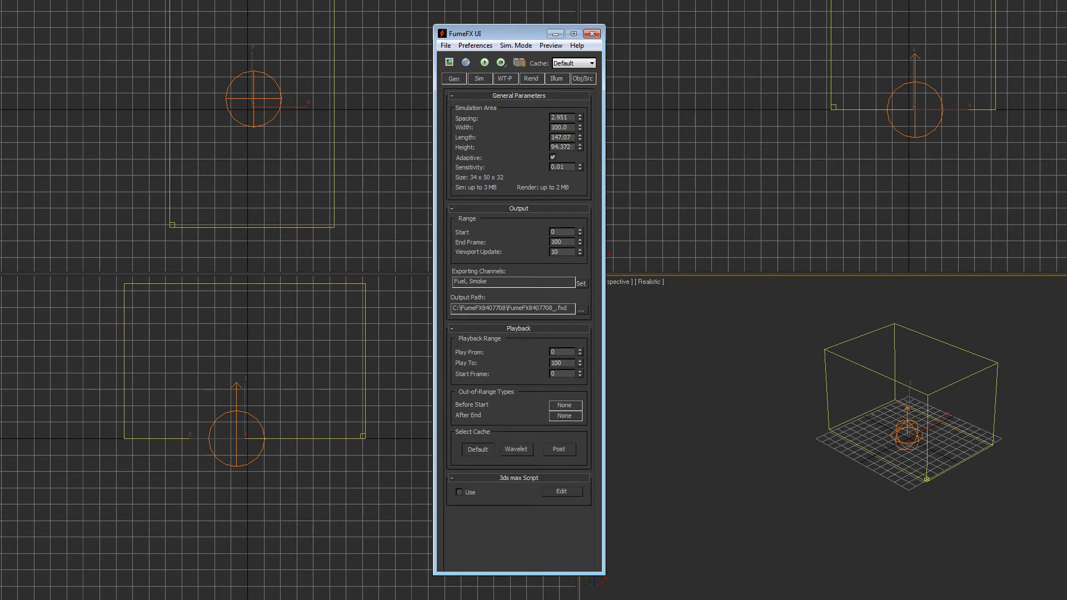
pyautogui.moveTo(238, 183)
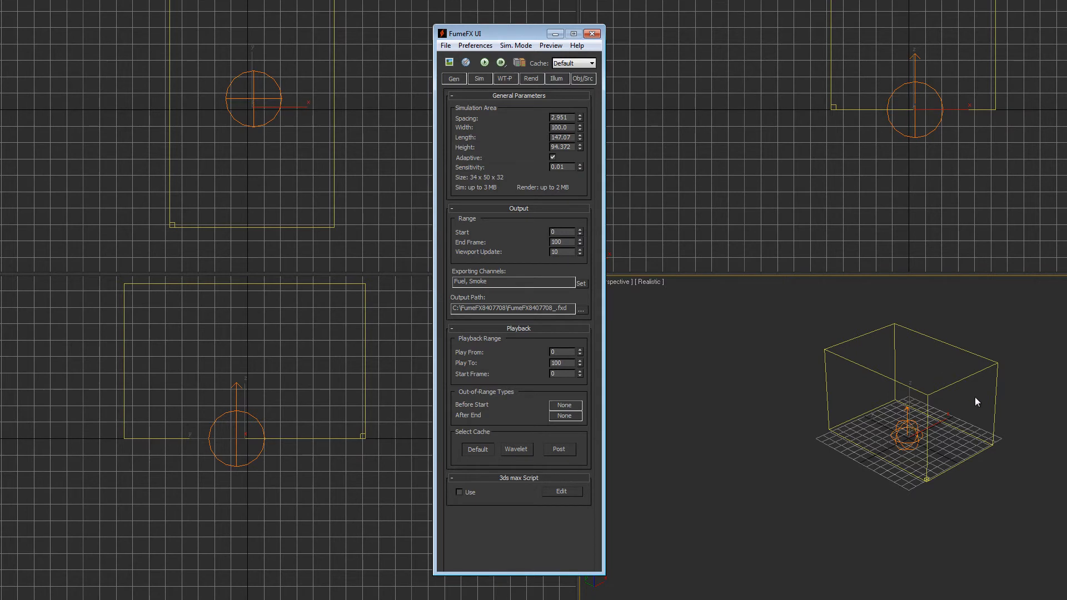
pyautogui.moveTo(545, 229)
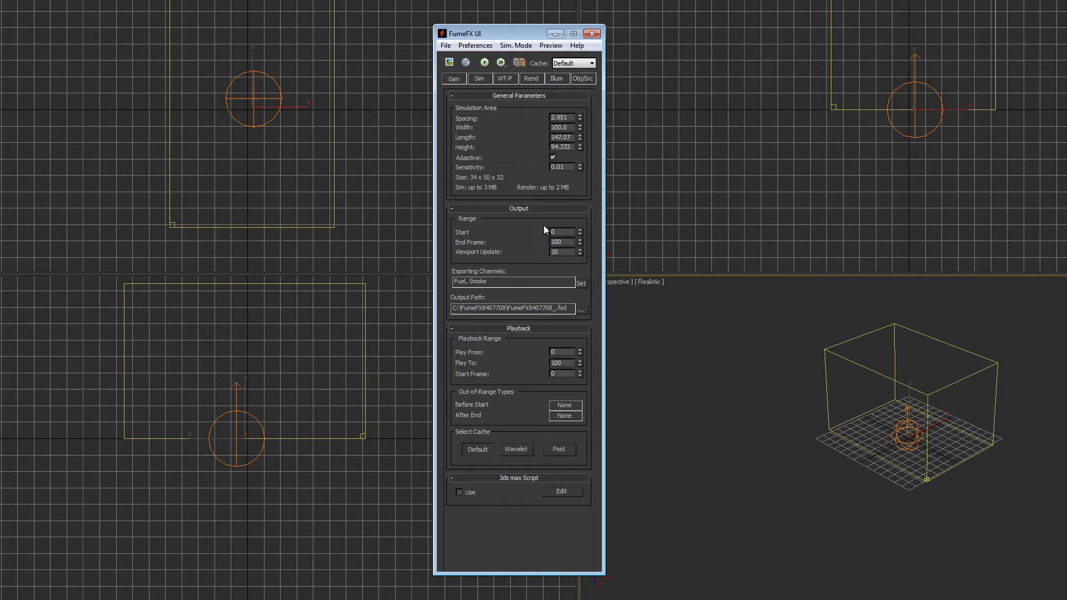
pyautogui.moveTo(548, 67)
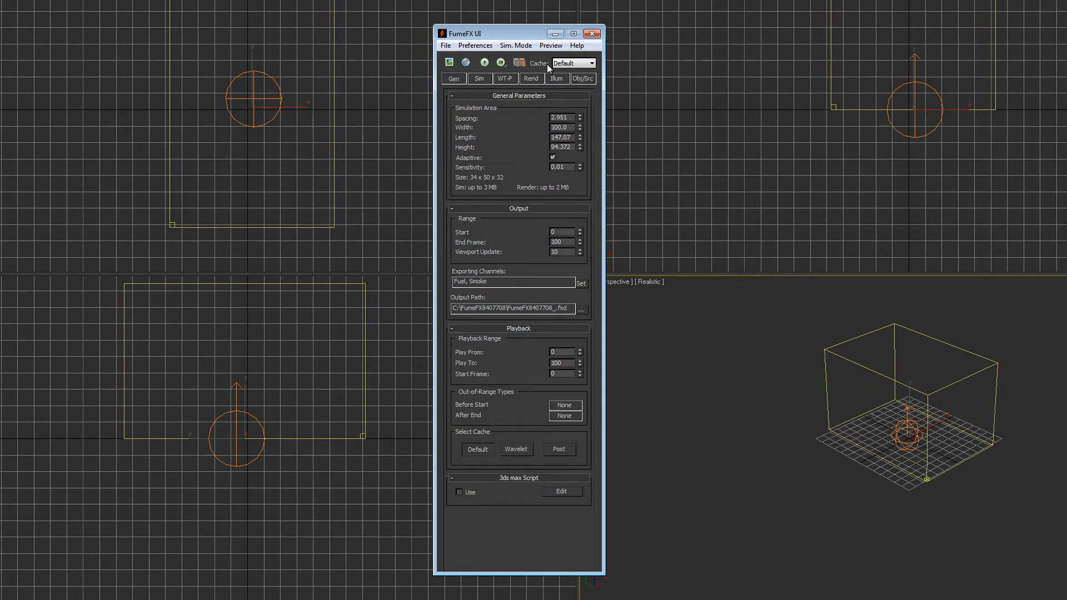
pyautogui.moveTo(590, 124)
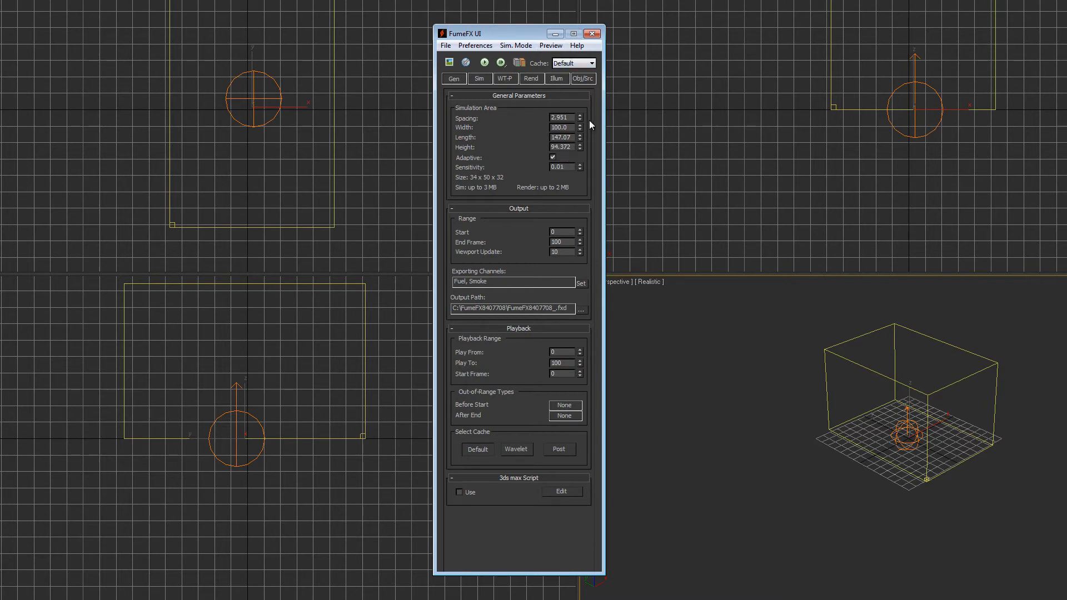
pyautogui.moveTo(779, 77)
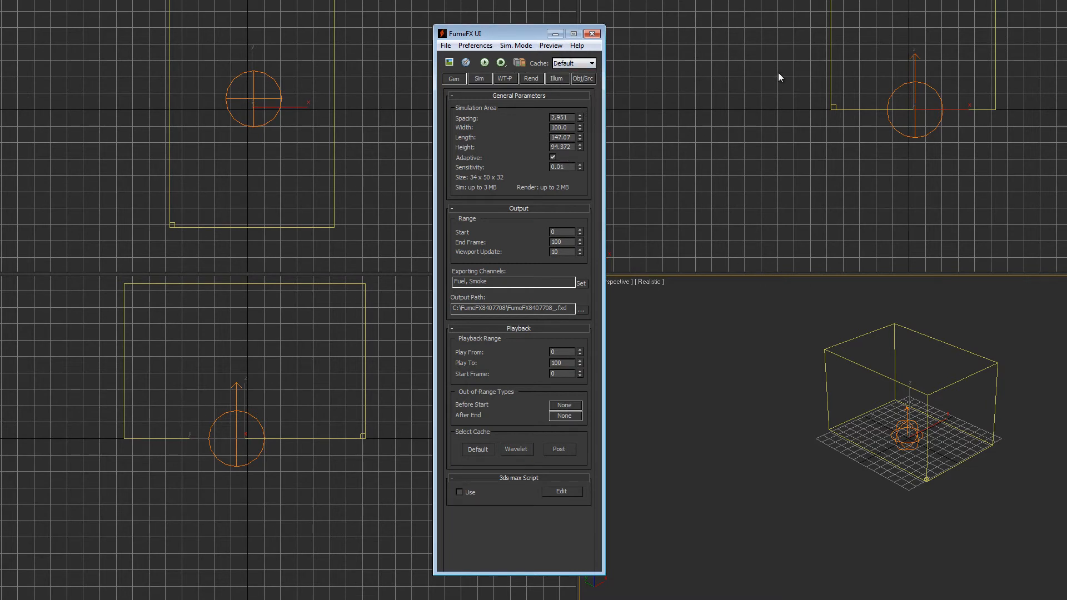
# Review the Gen tab's simulation area, output and playback settings, leaving the 34×50×32 grid unchanged
pyautogui.click(590, 32)
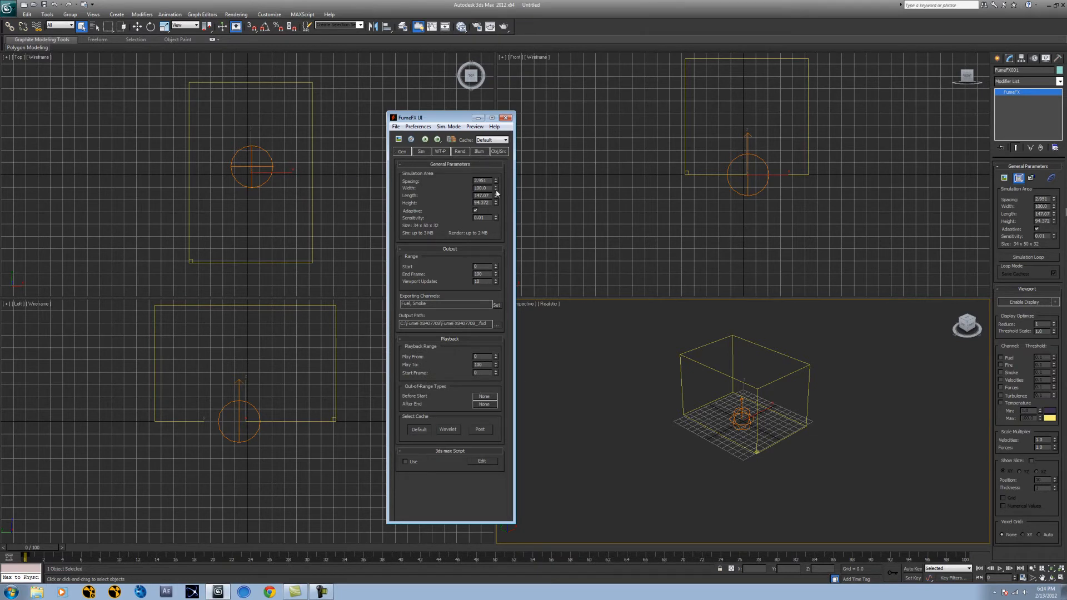
pyautogui.moveTo(499, 152)
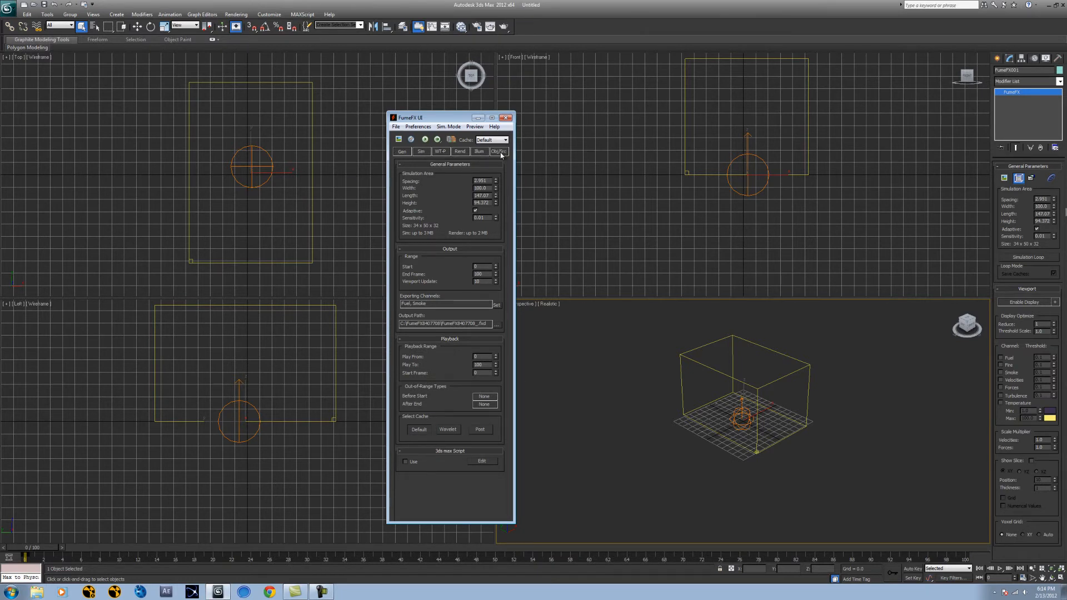
# On the Obj/Src tab, pick FFX Simple Src001 into the grid's source list
pyautogui.click(498, 151)
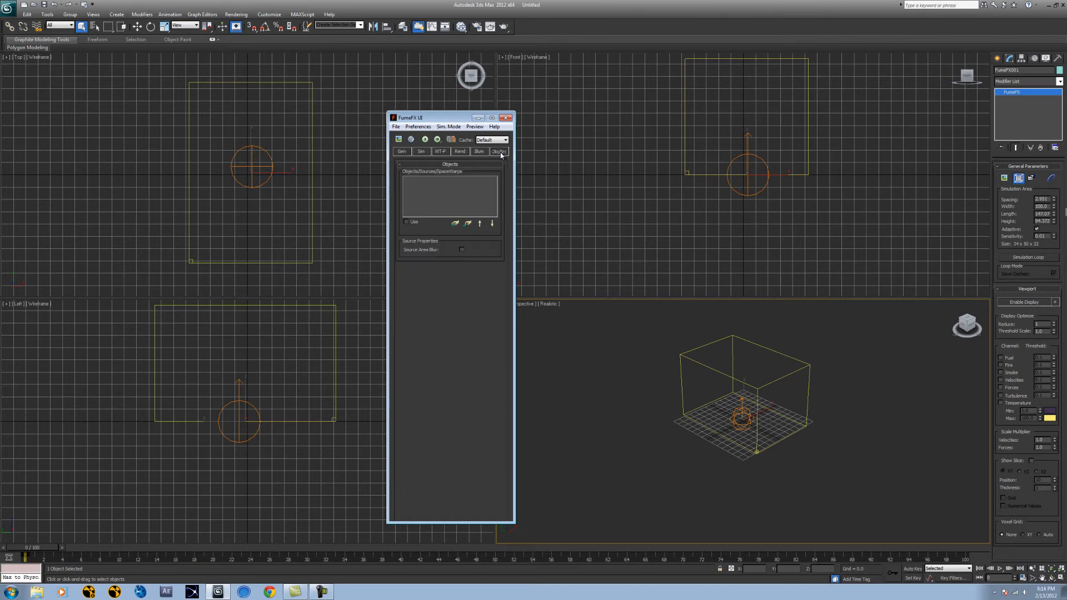
pyautogui.moveTo(455, 224)
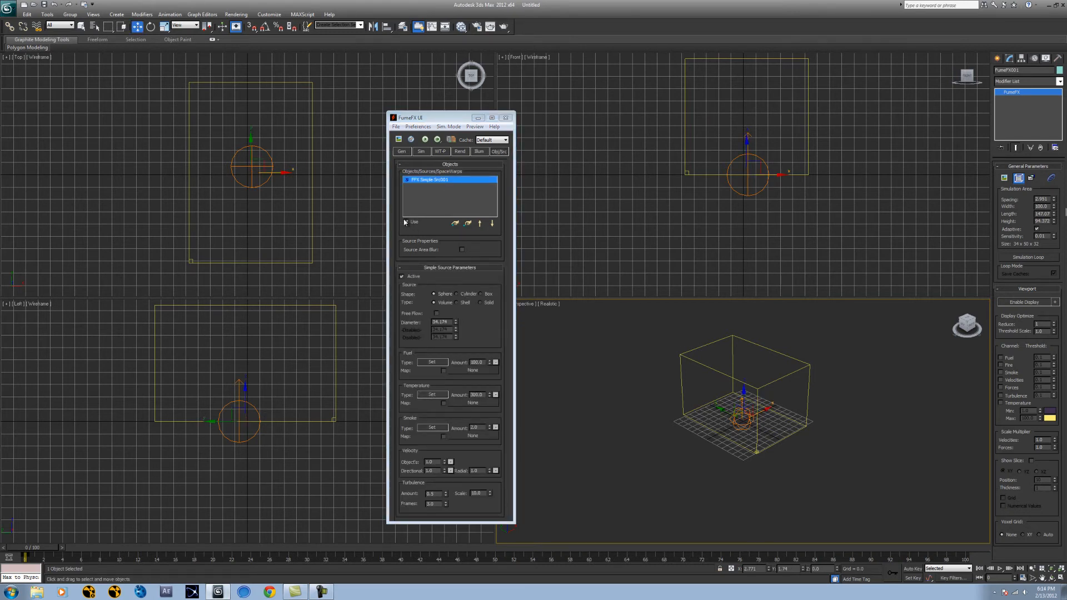
pyautogui.click(406, 221)
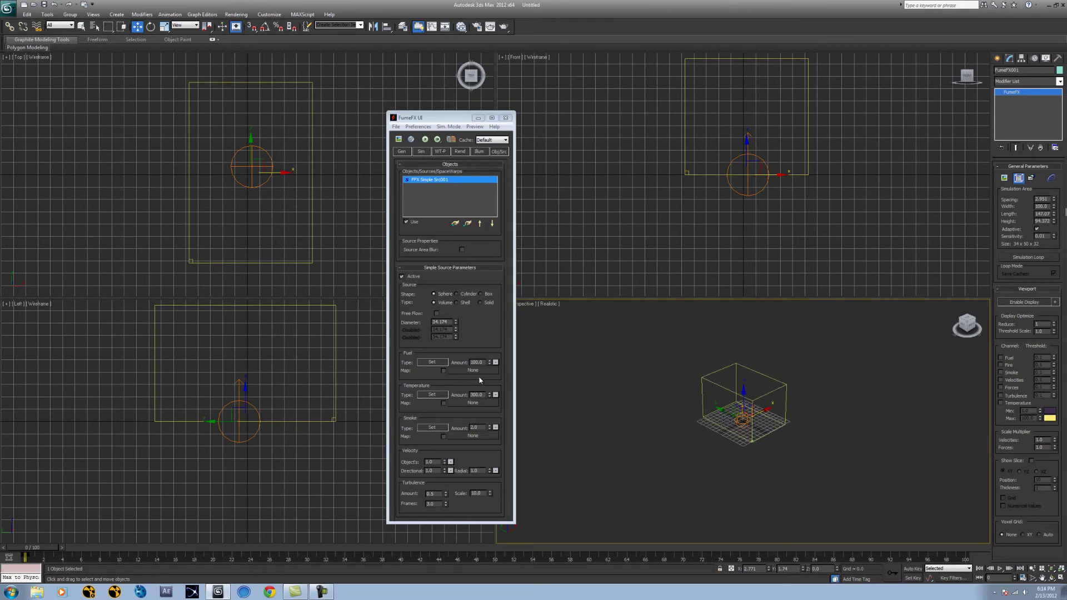
pyautogui.moveTo(439, 390)
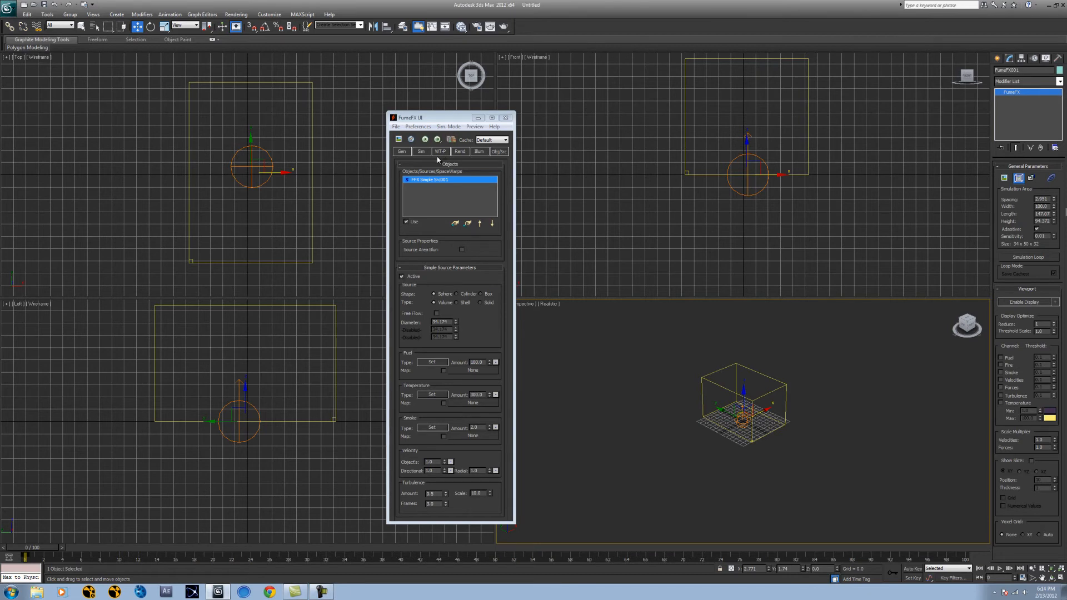
# Look over the rendering and Sim settings, ending back on the General Parameters
pyautogui.click(460, 152)
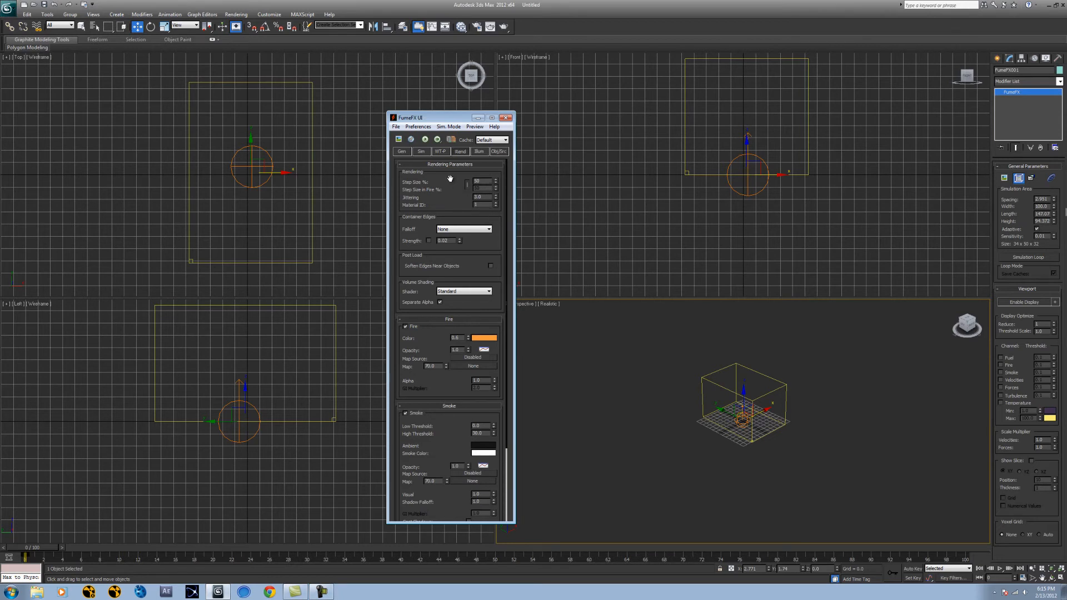
pyautogui.moveTo(435, 209)
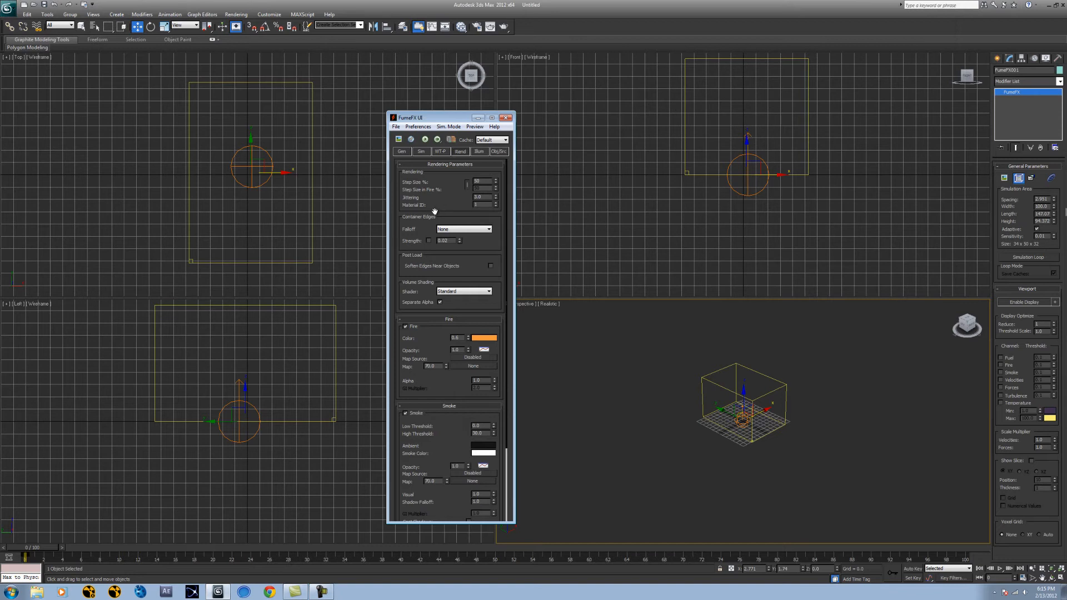
pyautogui.moveTo(434, 234)
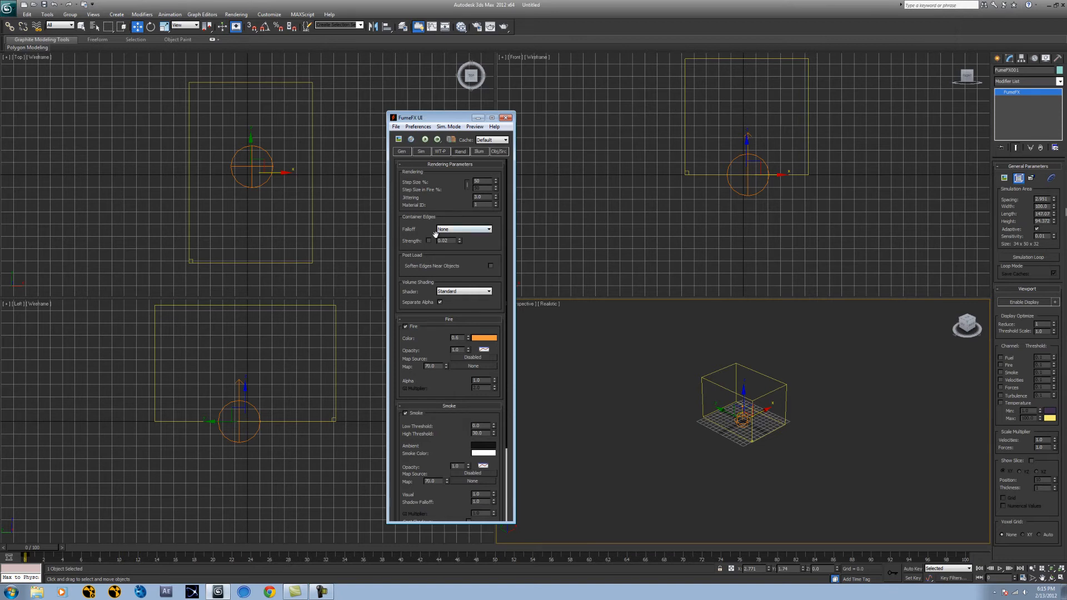
pyautogui.click(403, 151)
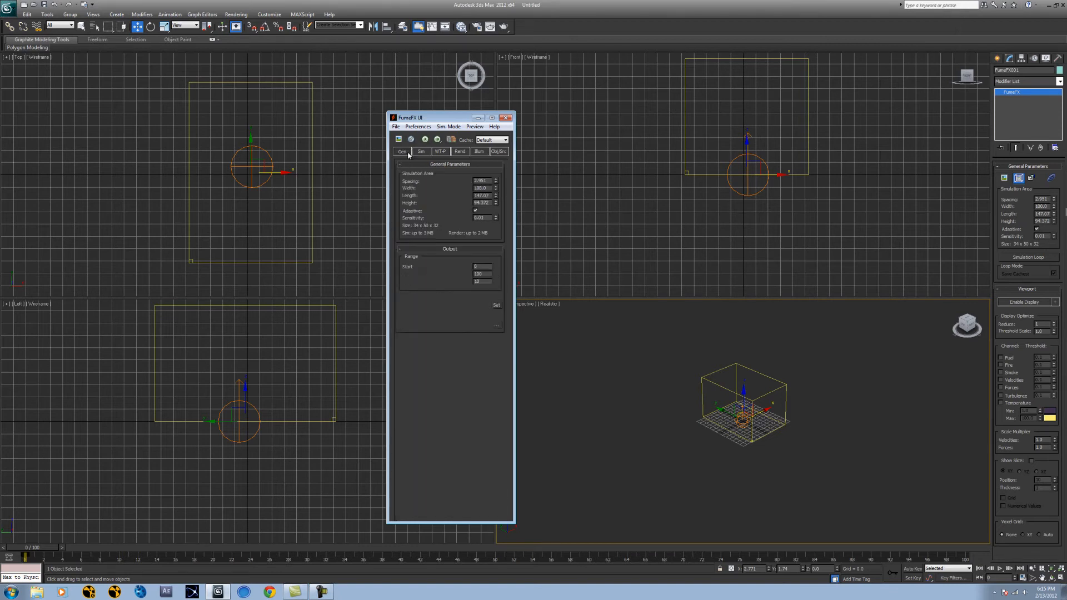
pyautogui.click(421, 151)
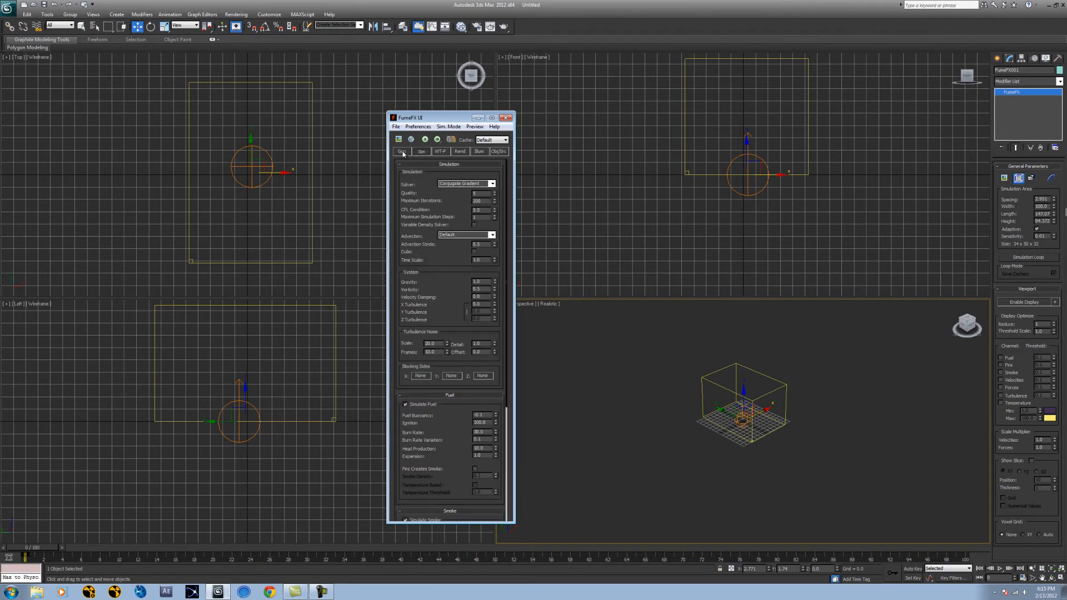
pyautogui.click(401, 151)
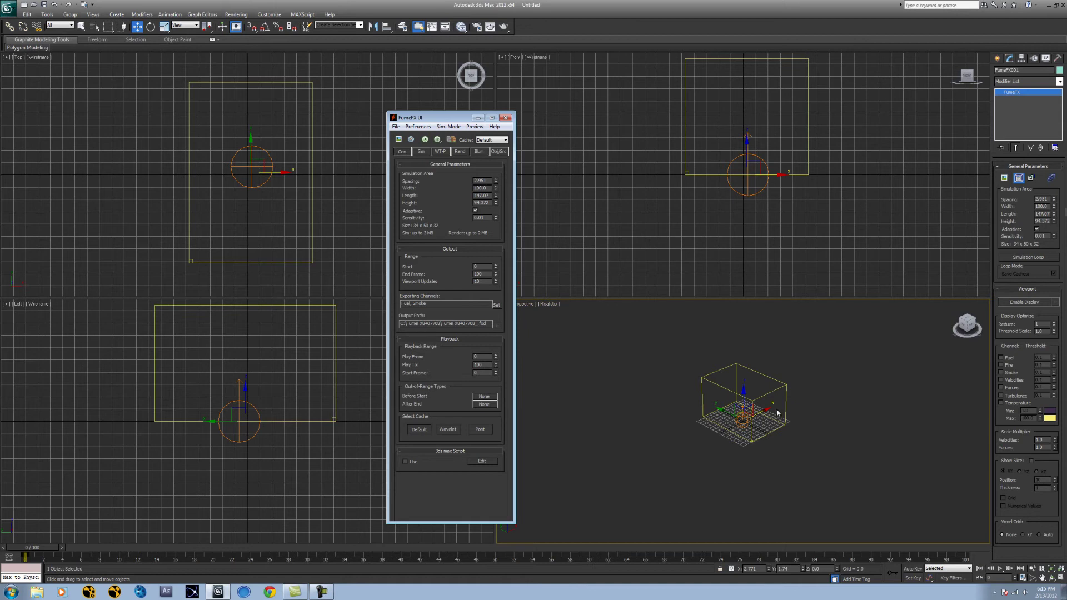
pyautogui.moveTo(481, 213)
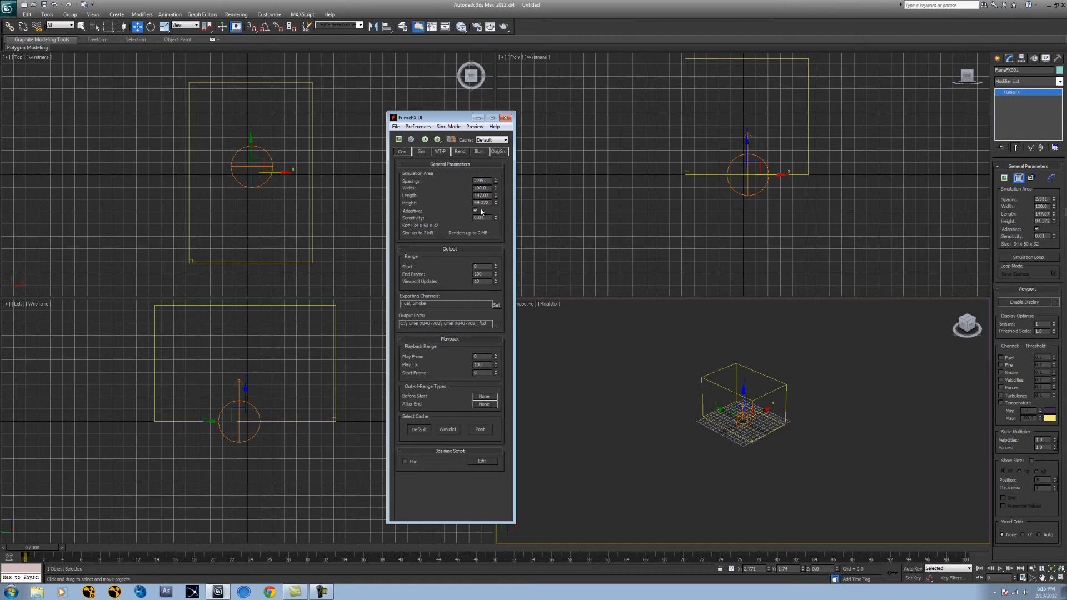
pyautogui.moveTo(413, 170)
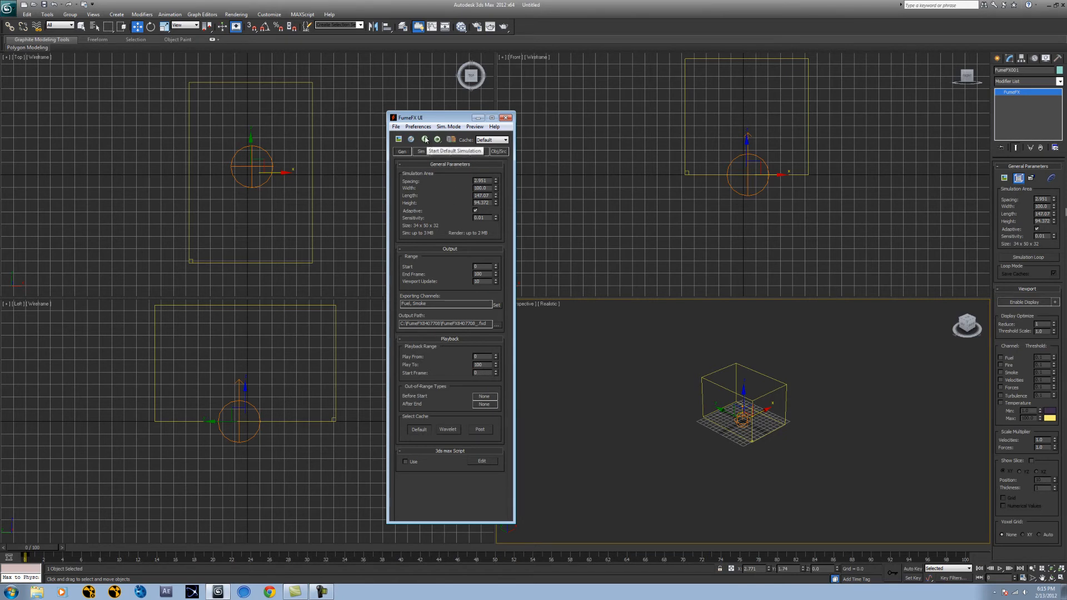
# Start the default FumeFX simulation and let it run to frame 100
pyautogui.click(425, 139)
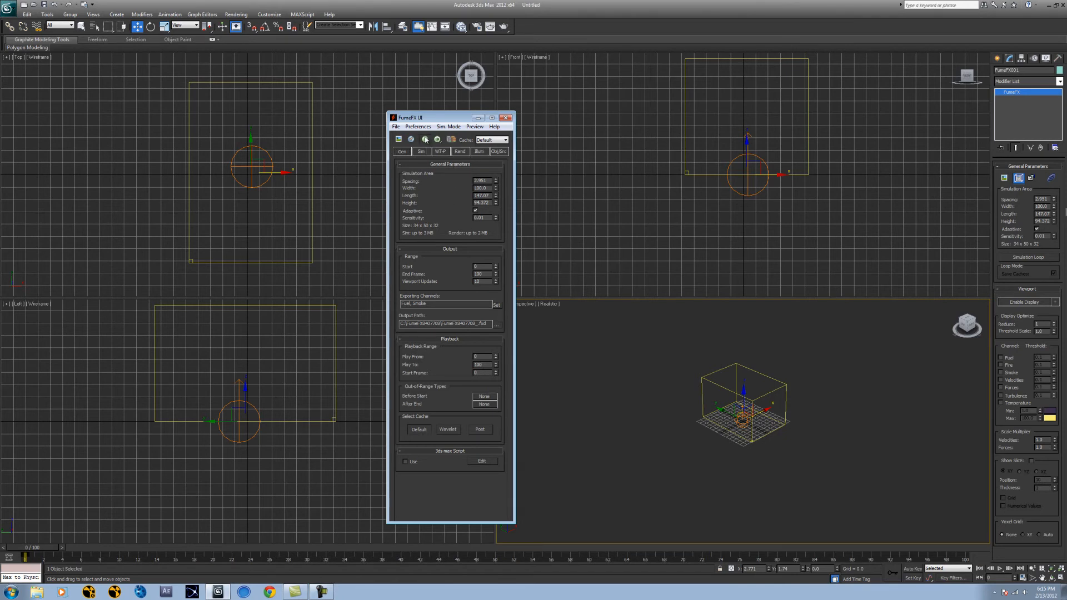
pyautogui.click(425, 140)
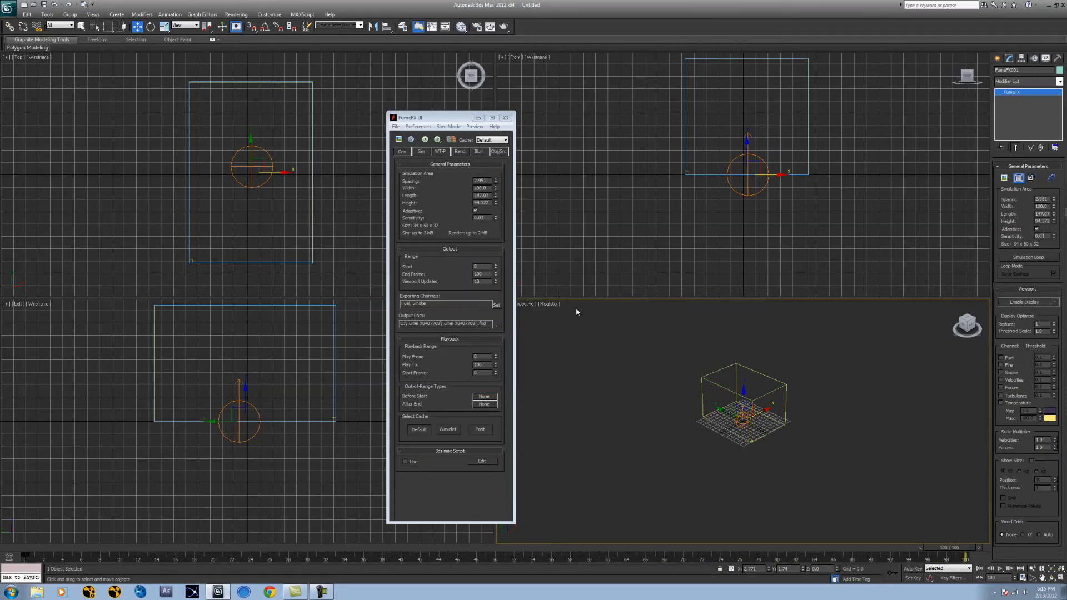
pyautogui.moveTo(504, 334)
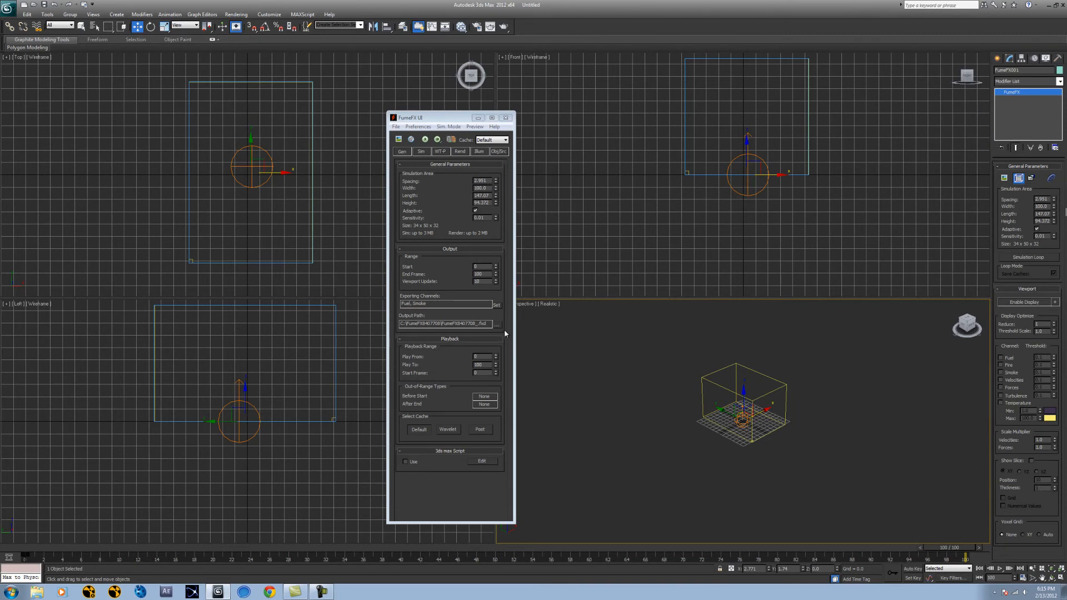
pyautogui.moveTo(498, 327)
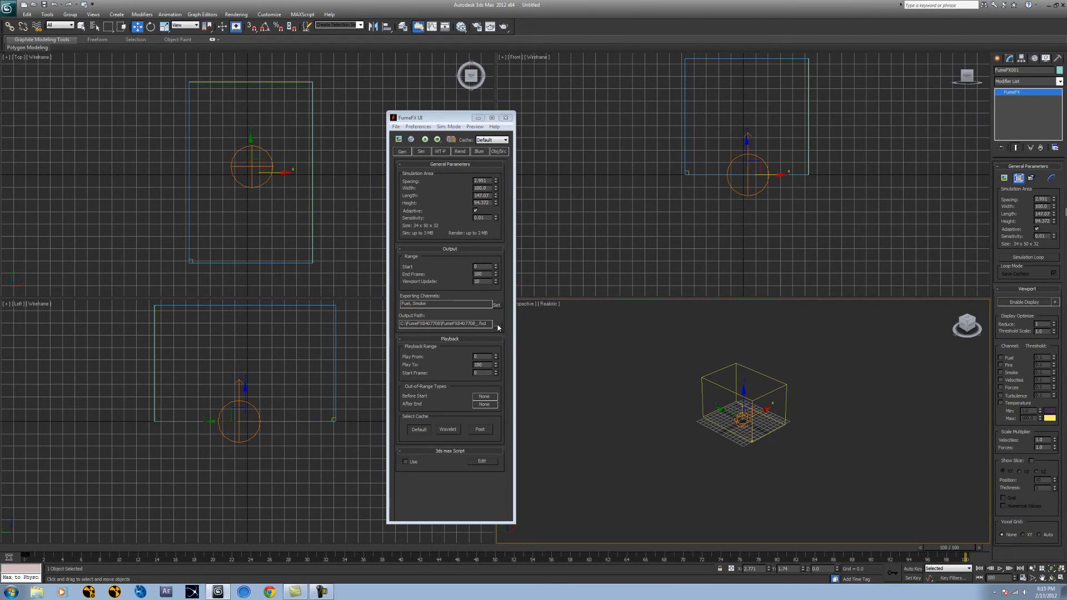
# Browse the FumeFX output folder to confirm the cache files, then cancel without changes
pyautogui.click(498, 324)
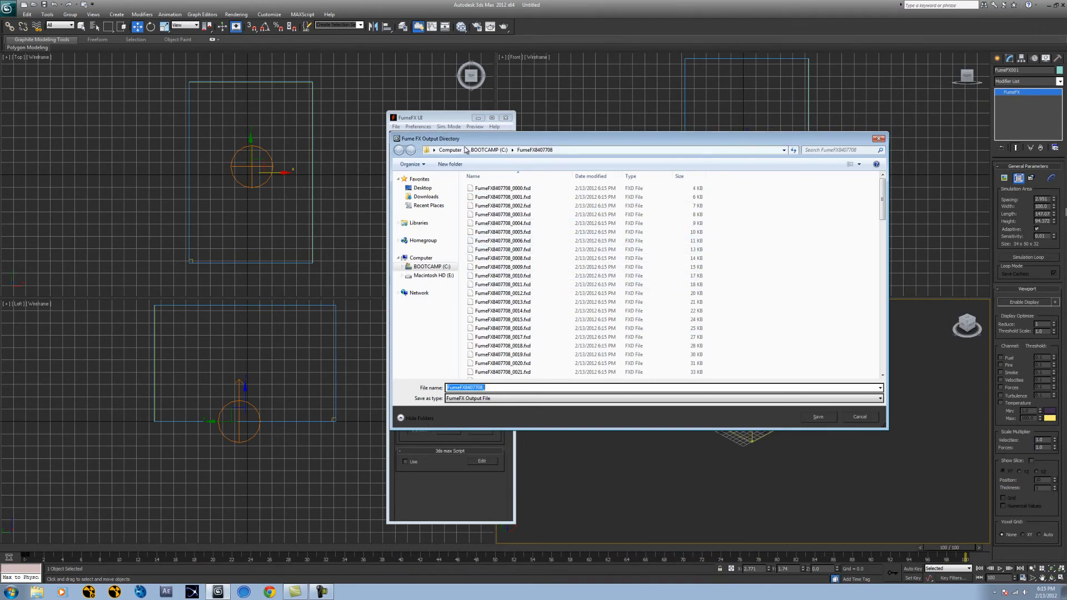
pyautogui.moveTo(522, 402)
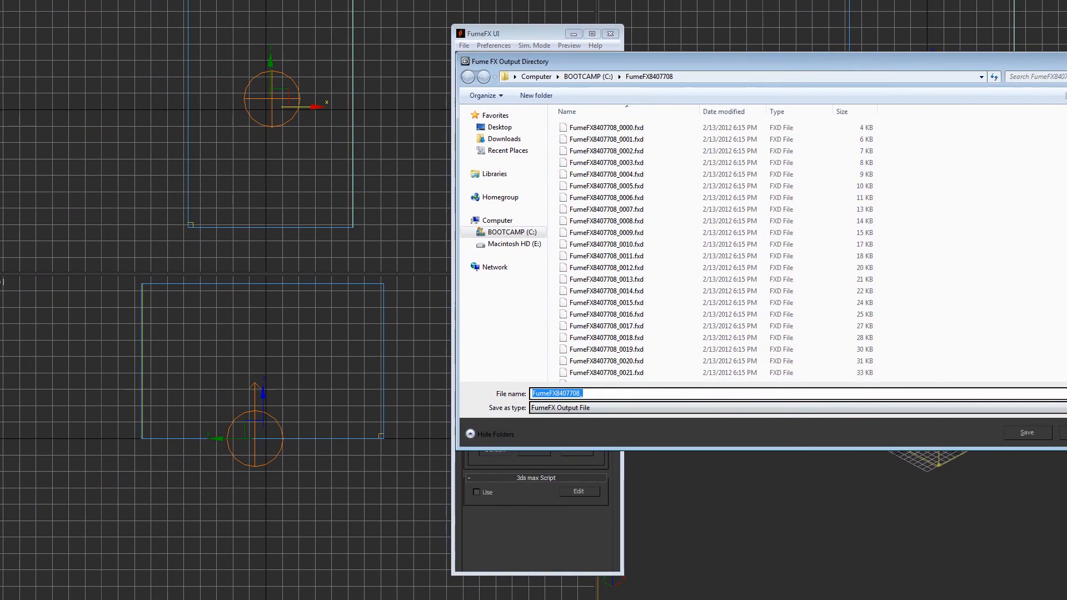
pyautogui.click(1026, 432)
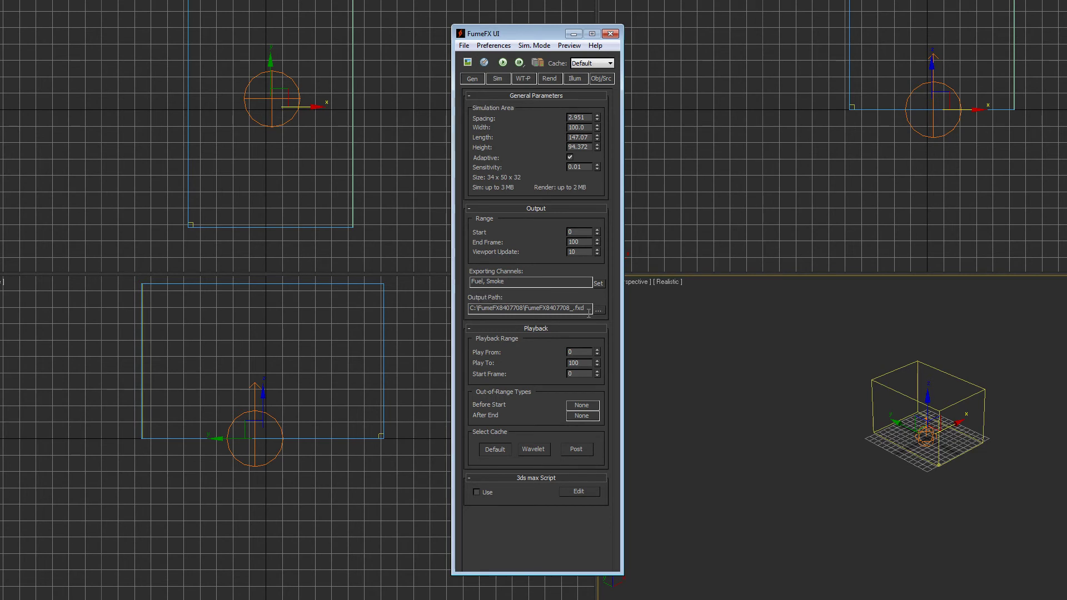
pyautogui.moveTo(418, 250)
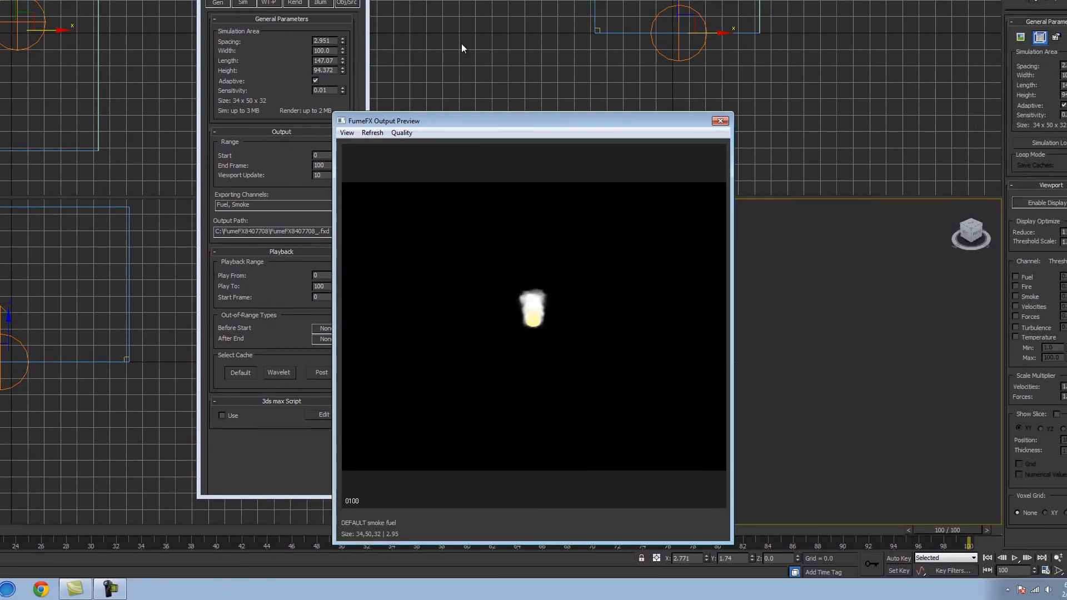
# Choose a preview quality level for the fireball, then close the output preview
pyautogui.click(401, 132)
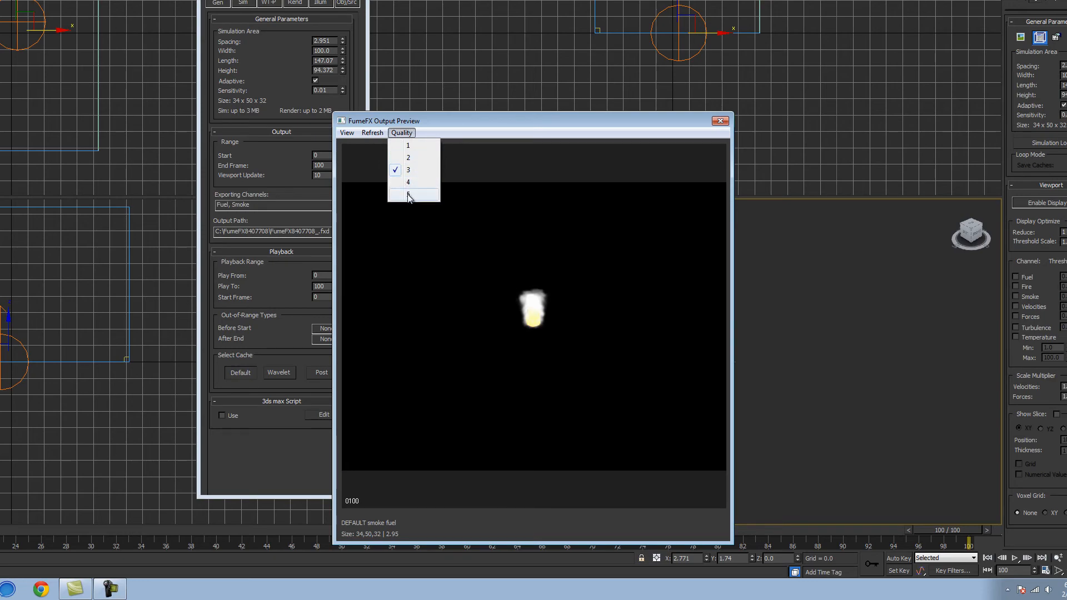
pyautogui.click(408, 195)
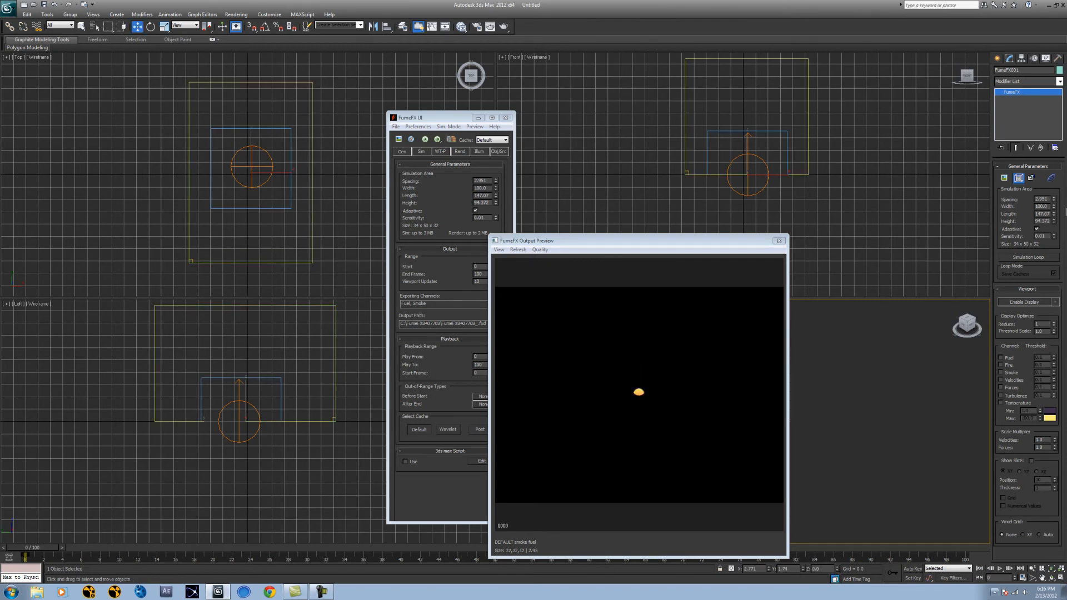
pyautogui.moveTo(730, 419)
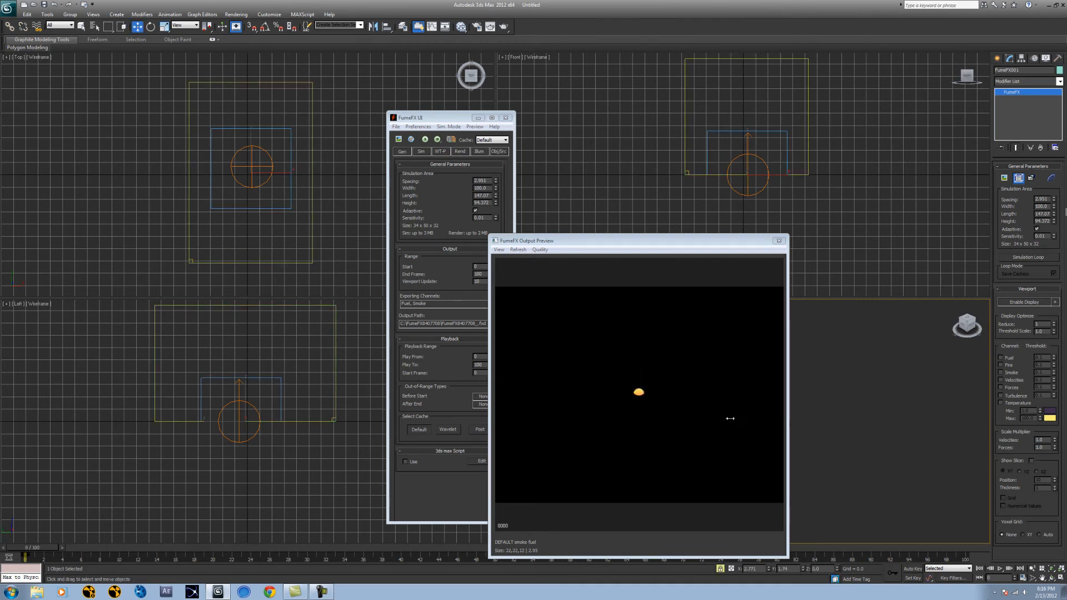
pyautogui.click(778, 240)
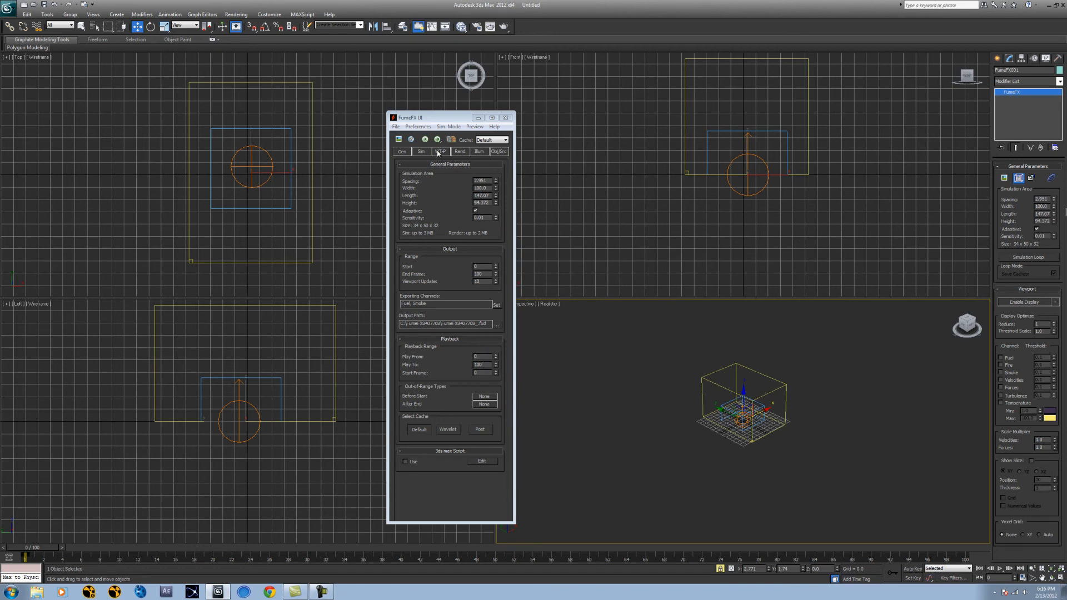
# Enter much smaller grid Spacing values on the Gen tab, raising Size into thousands of voxels
pyautogui.click(421, 151)
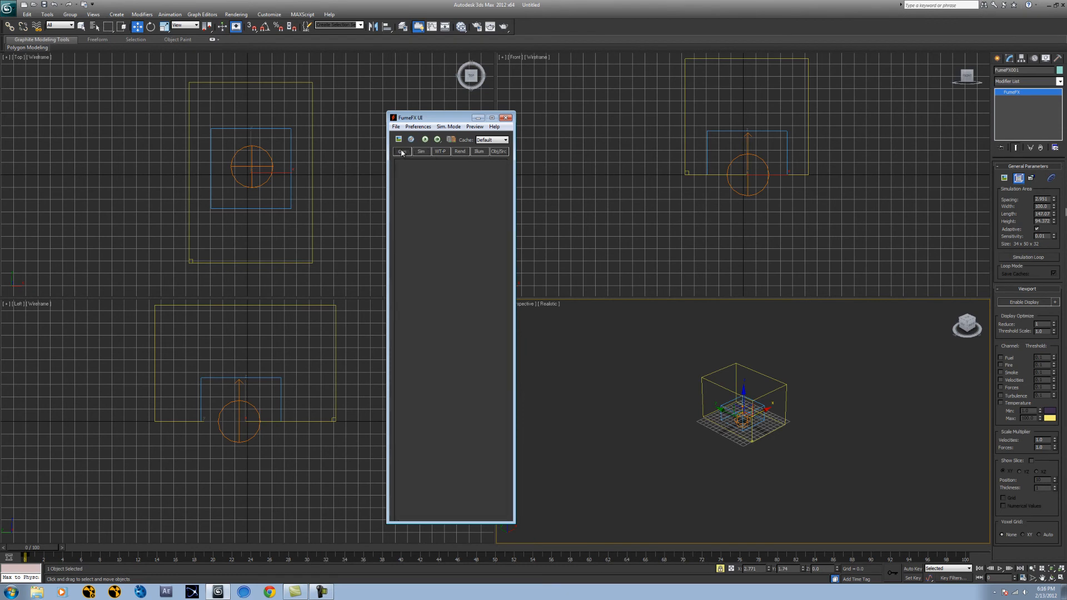
pyautogui.click(402, 151)
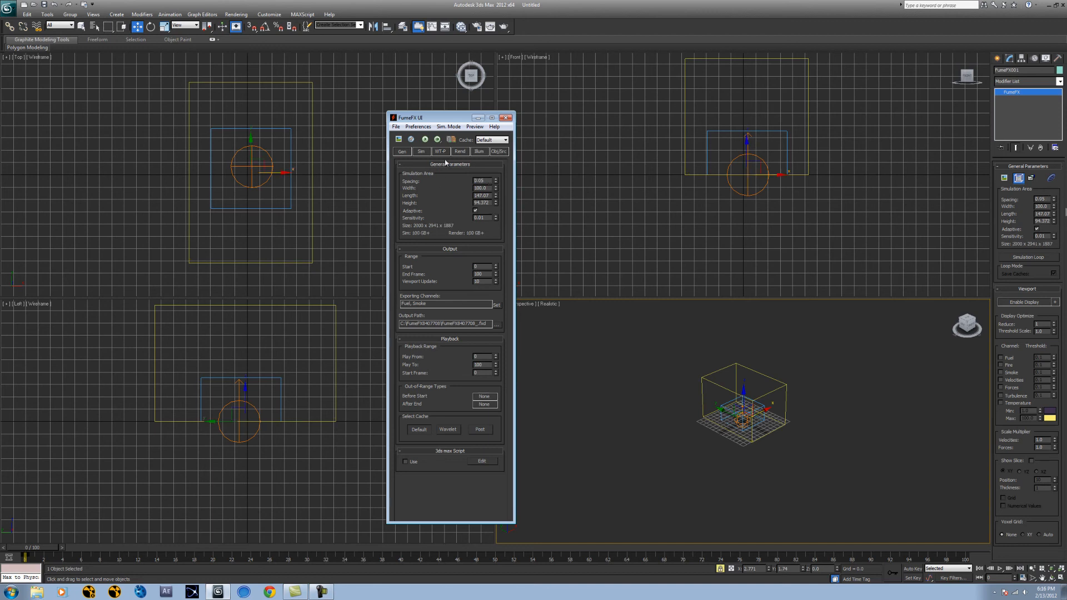
pyautogui.moveTo(395, 231)
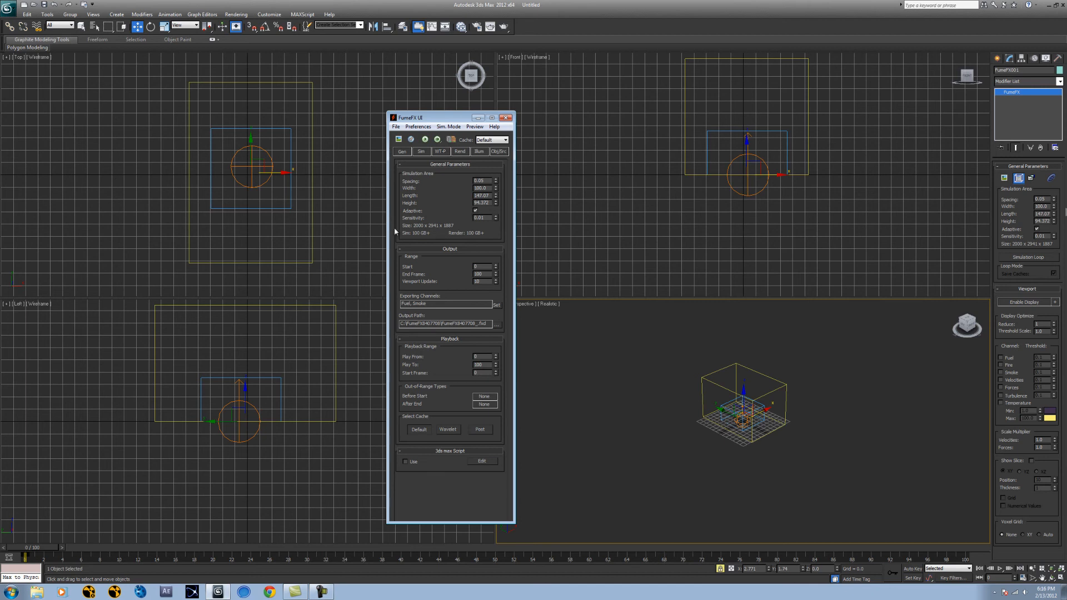
pyautogui.tripleClick(481, 181)
pyautogui.write('0.5')
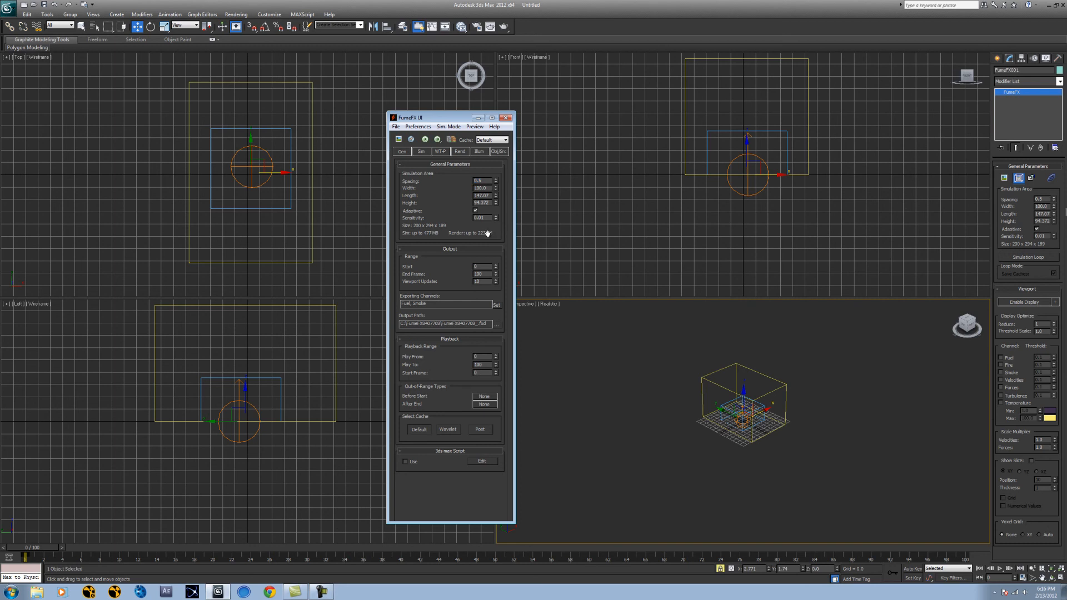
pyautogui.tripleClick(480, 180)
pyautogui.write('0.02')
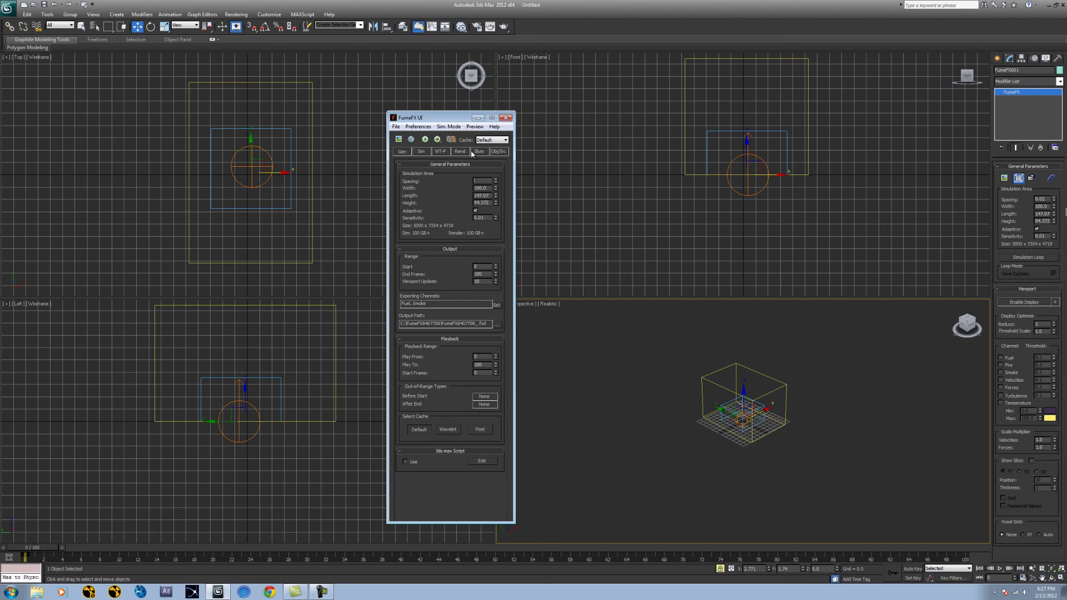
pyautogui.click(478, 152)
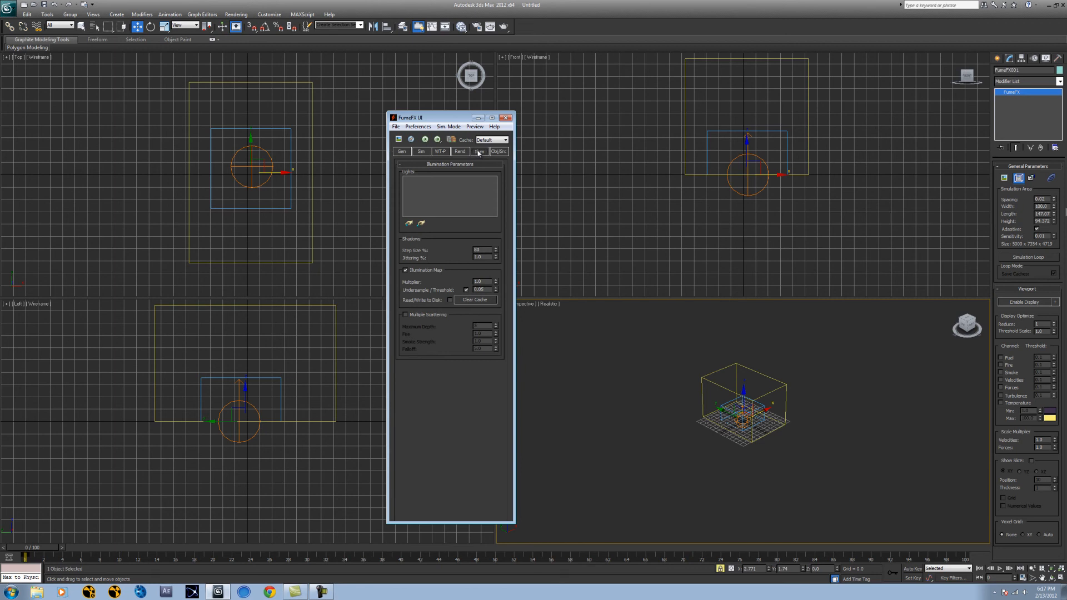